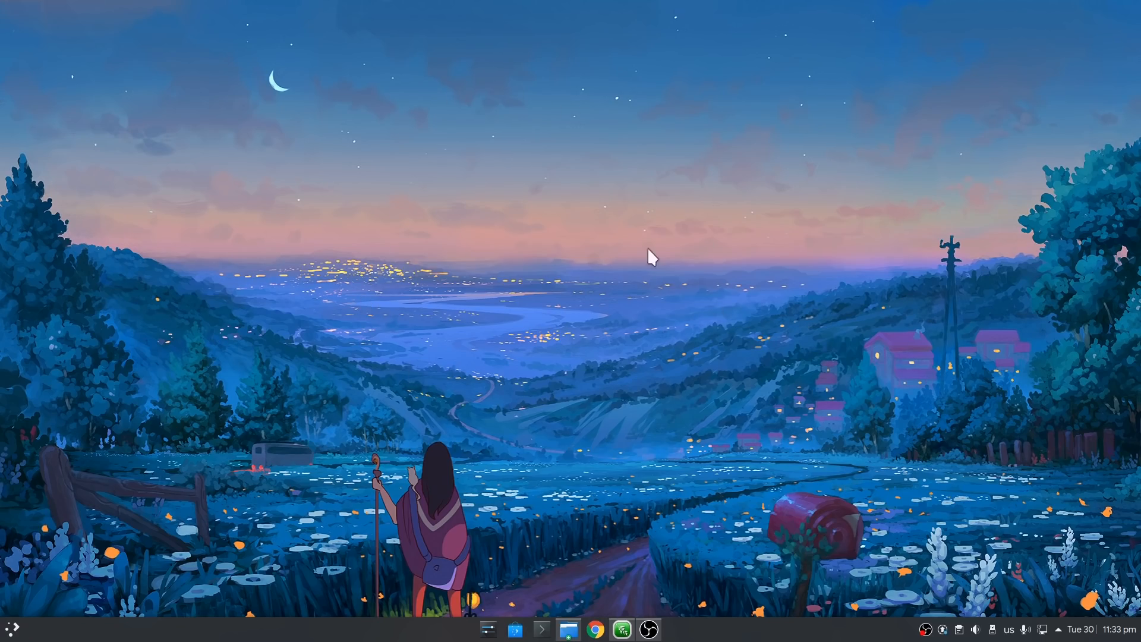
{"action": "mouse_move", "coordinate": [647, 367]}
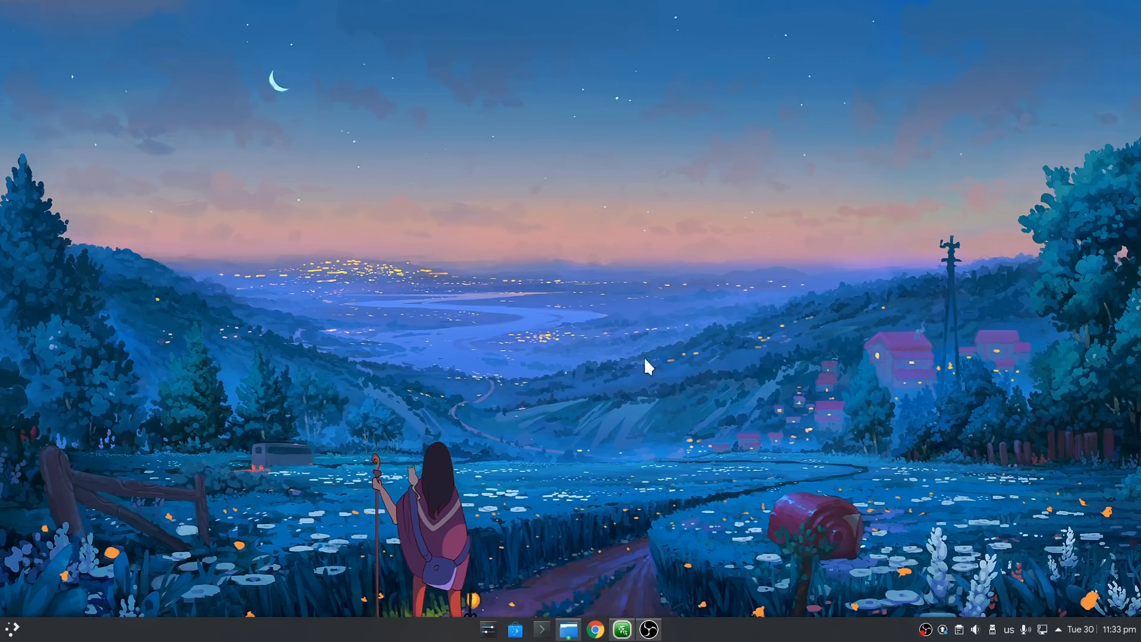
{"action": "mouse_move", "coordinate": [637, 418]}
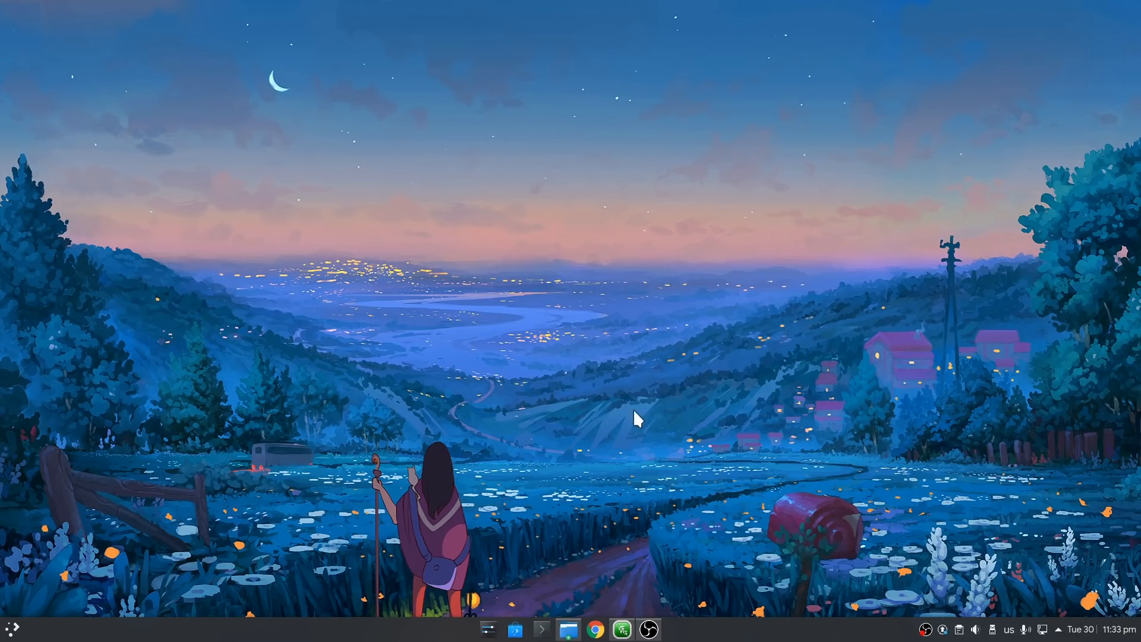
{"action": "mouse_move", "coordinate": [567, 242]}
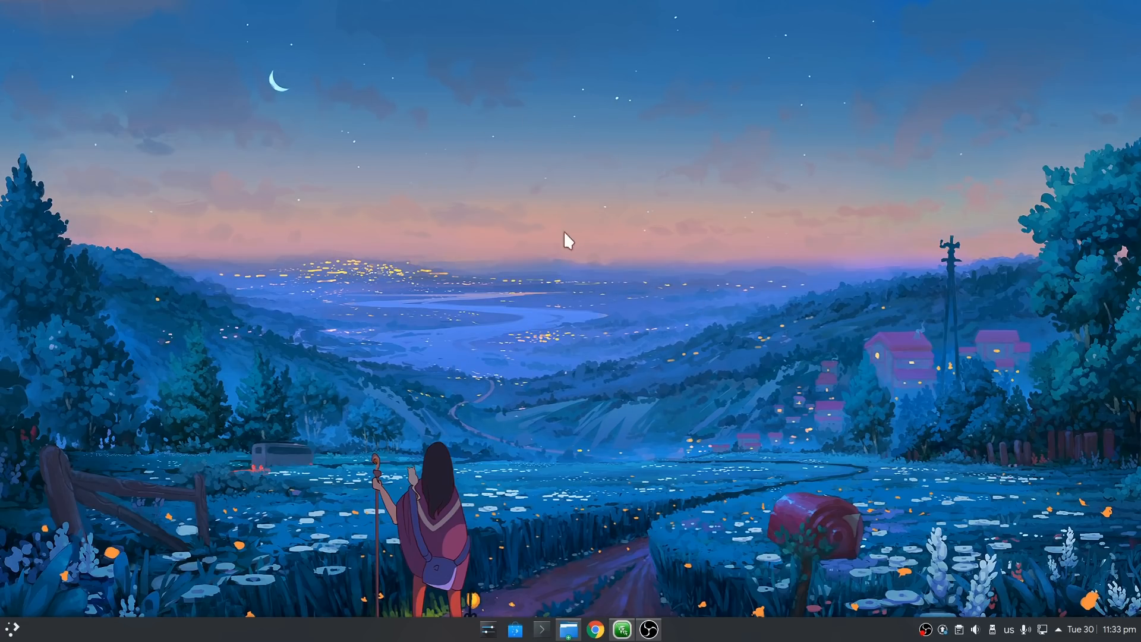
Open the desktop context menu with its Add Panel options: Application Menu Bar, Default Panel, Empty Panel.
{"action": "right_click", "coordinate": [567, 241]}
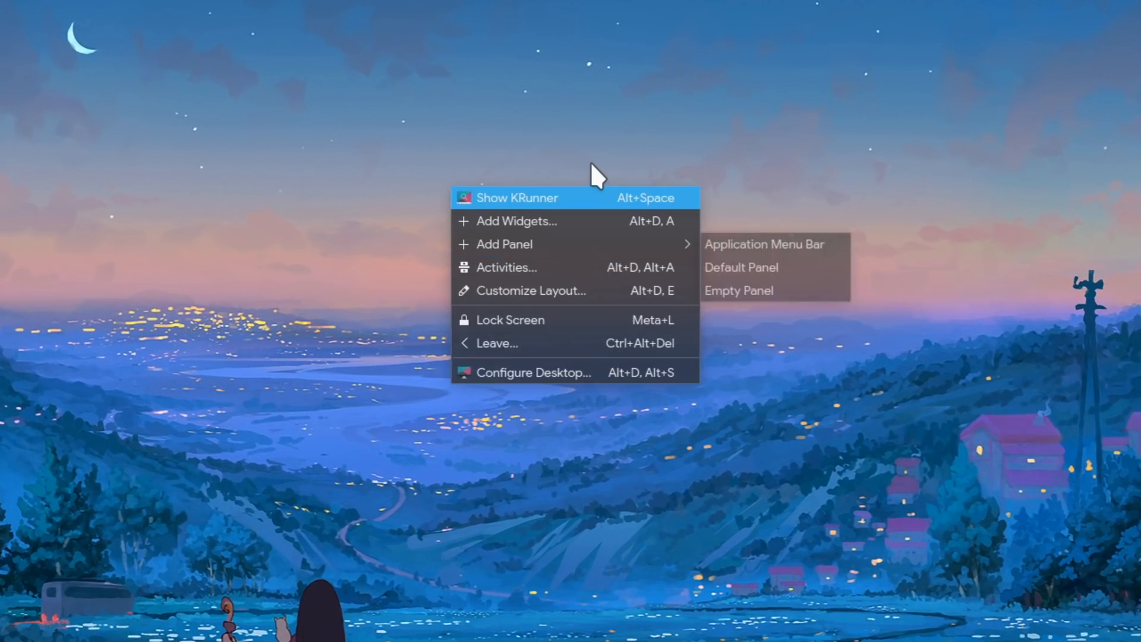
{"action": "mouse_move", "coordinate": [731, 266]}
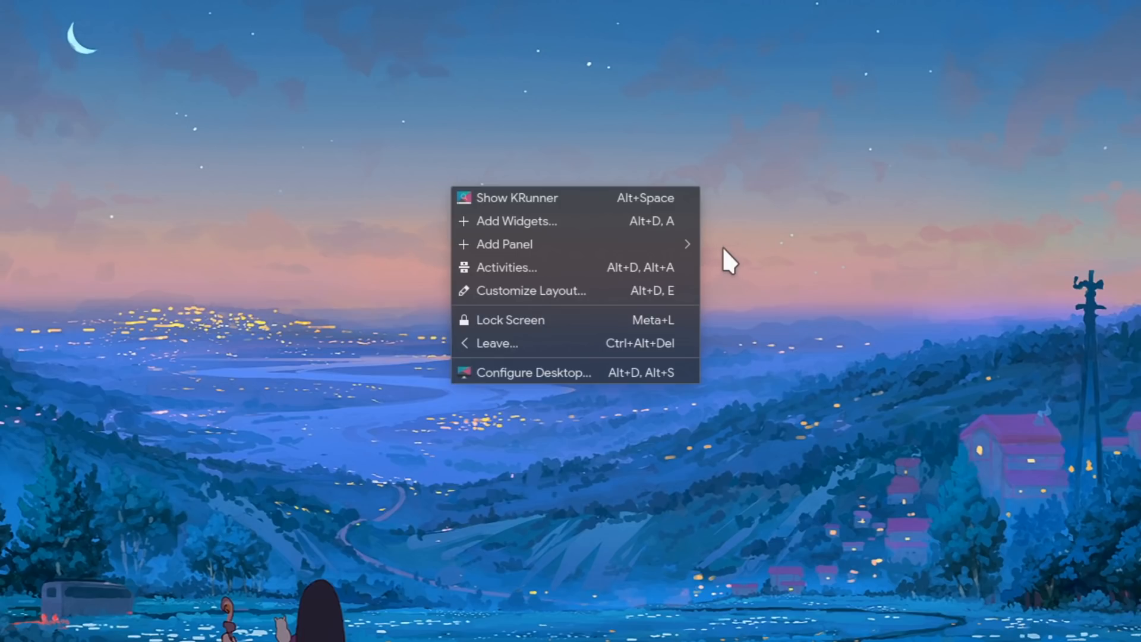
{"action": "mouse_move", "coordinate": [486, 373]}
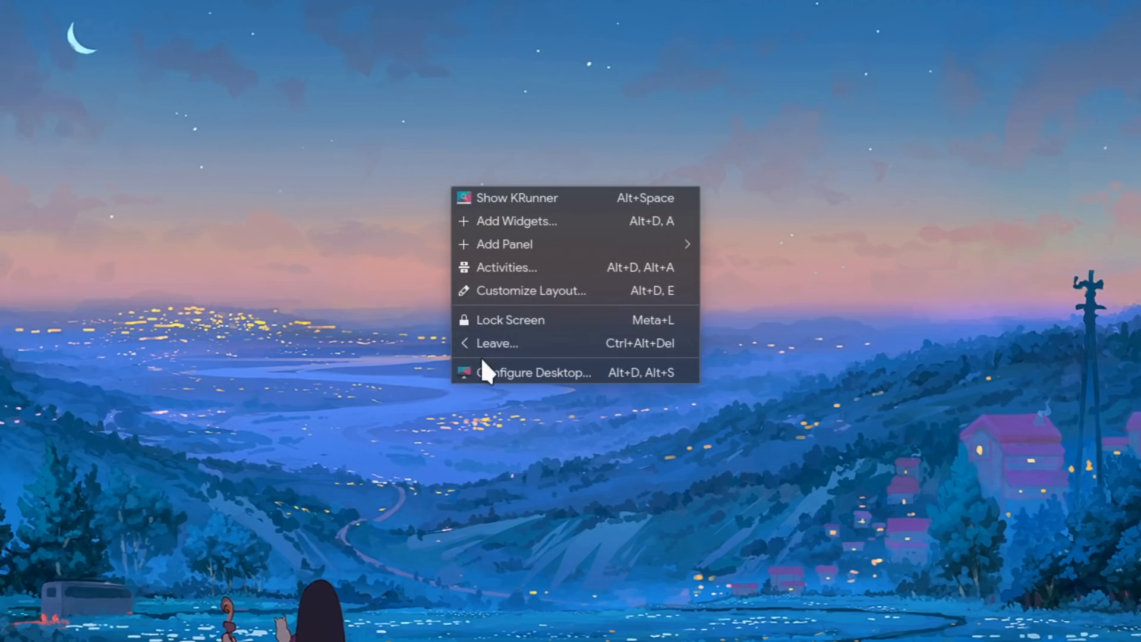
{"action": "mouse_move", "coordinate": [503, 244]}
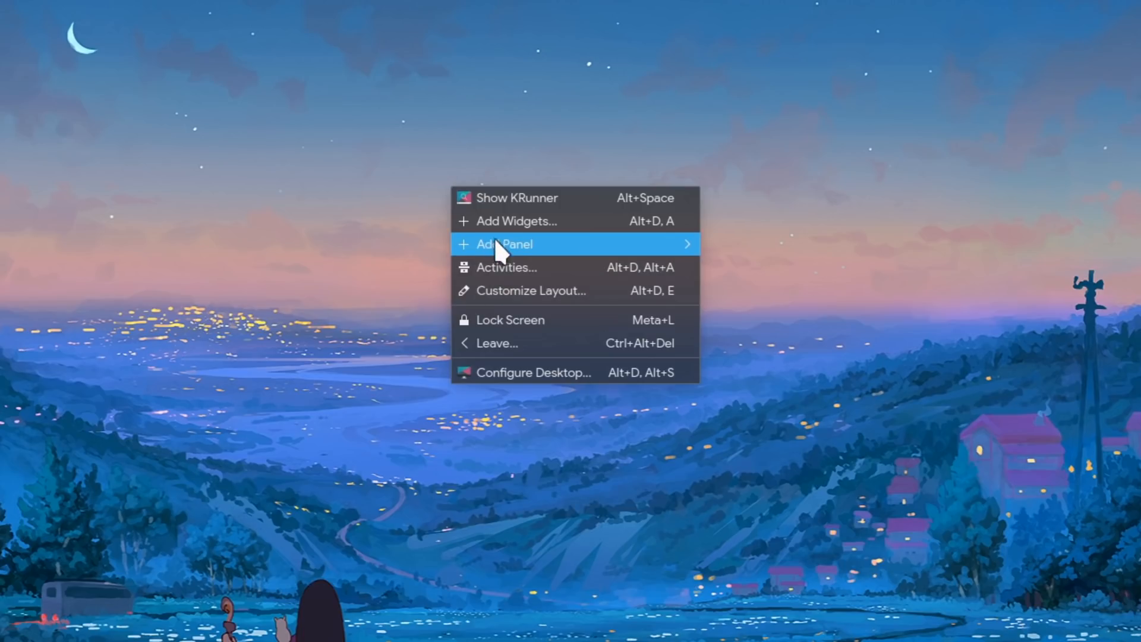
{"action": "mouse_move", "coordinate": [591, 202]}
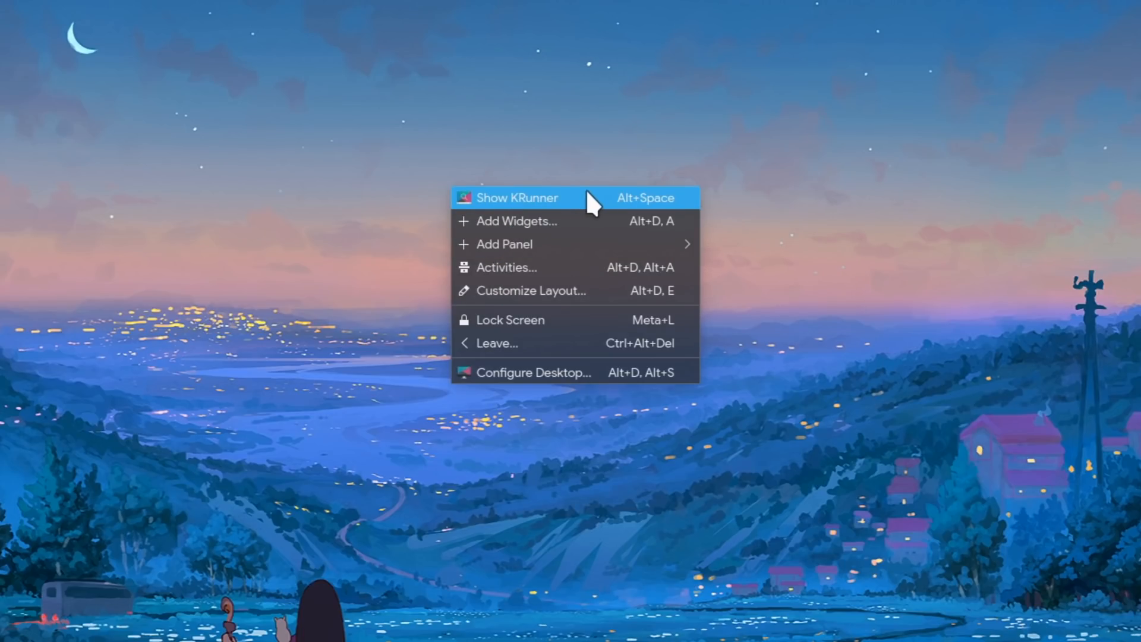
{"action": "mouse_move", "coordinate": [560, 291]}
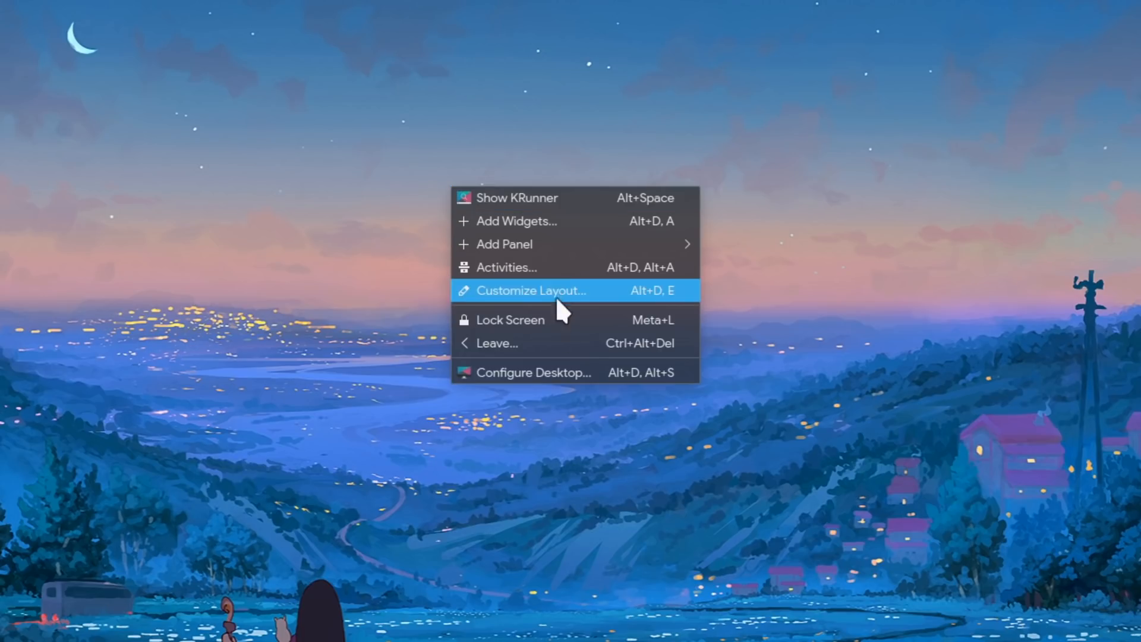
{"action": "mouse_move", "coordinate": [651, 356]}
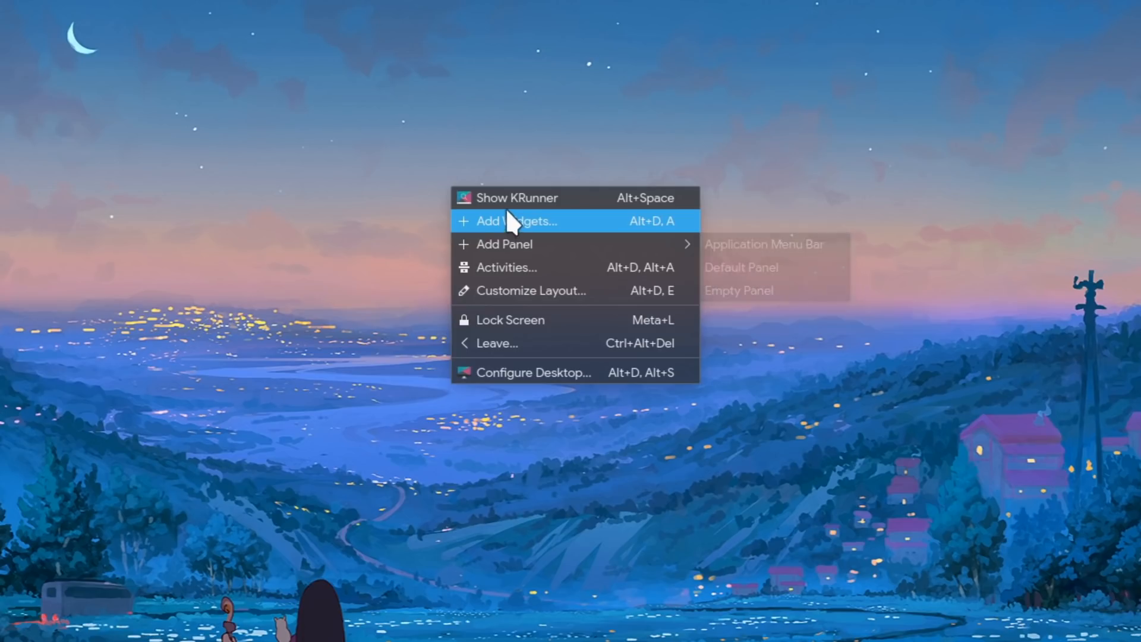
{"action": "mouse_move", "coordinate": [516, 197]}
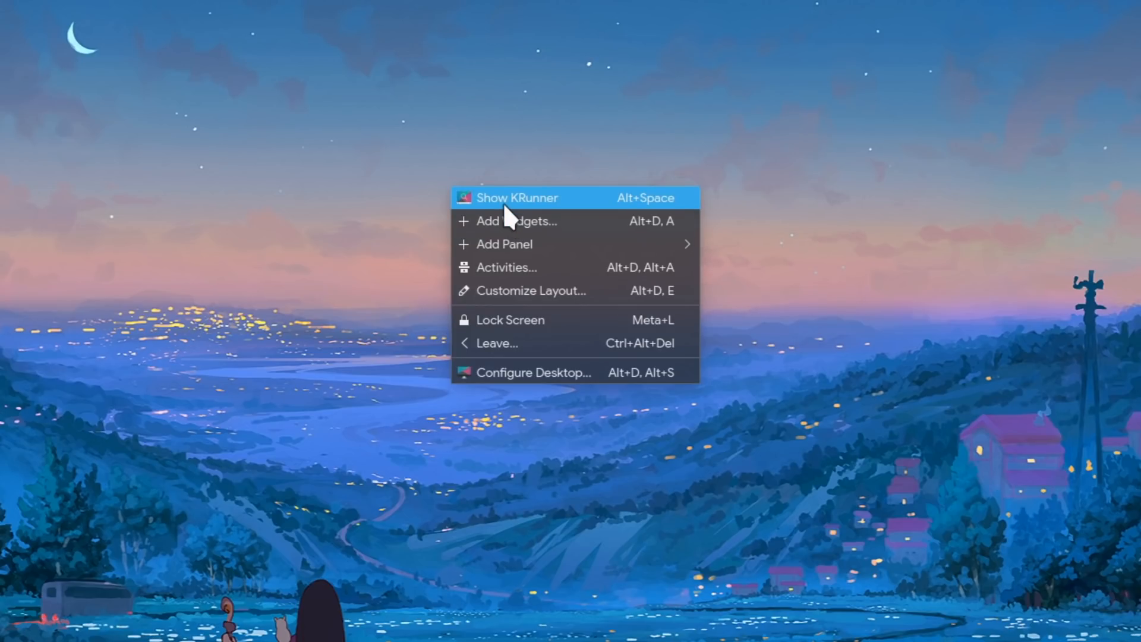
{"action": "mouse_move", "coordinate": [529, 220]}
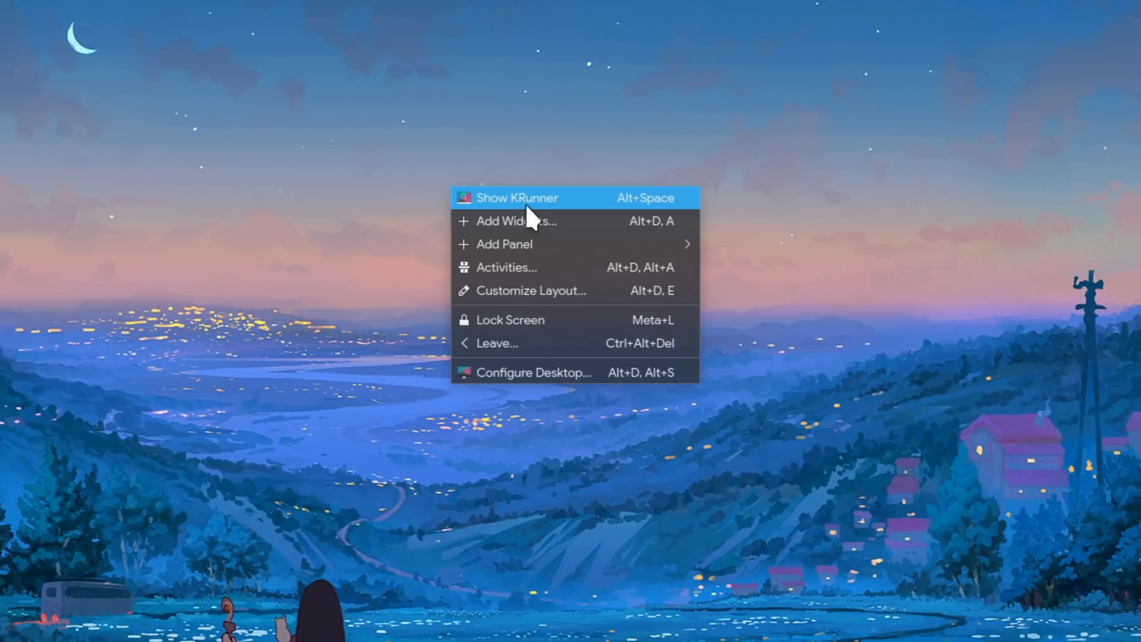
{"action": "mouse_move", "coordinate": [690, 219]}
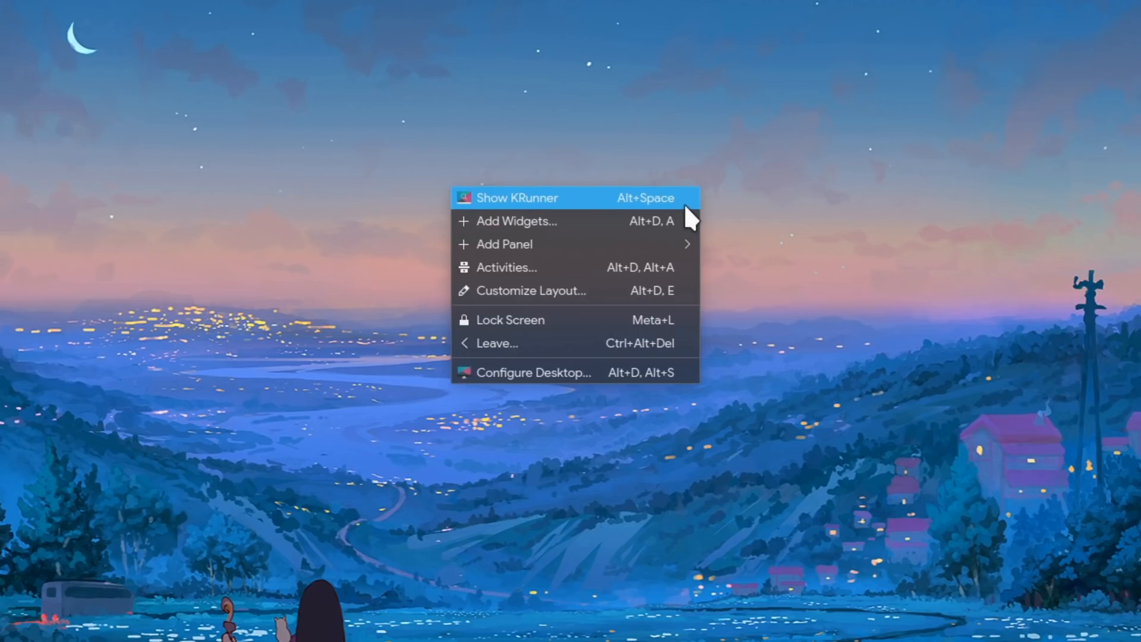
Launch KRunner from the desktop menu, opening an empty search field.
{"action": "left_click", "coordinate": [516, 197]}
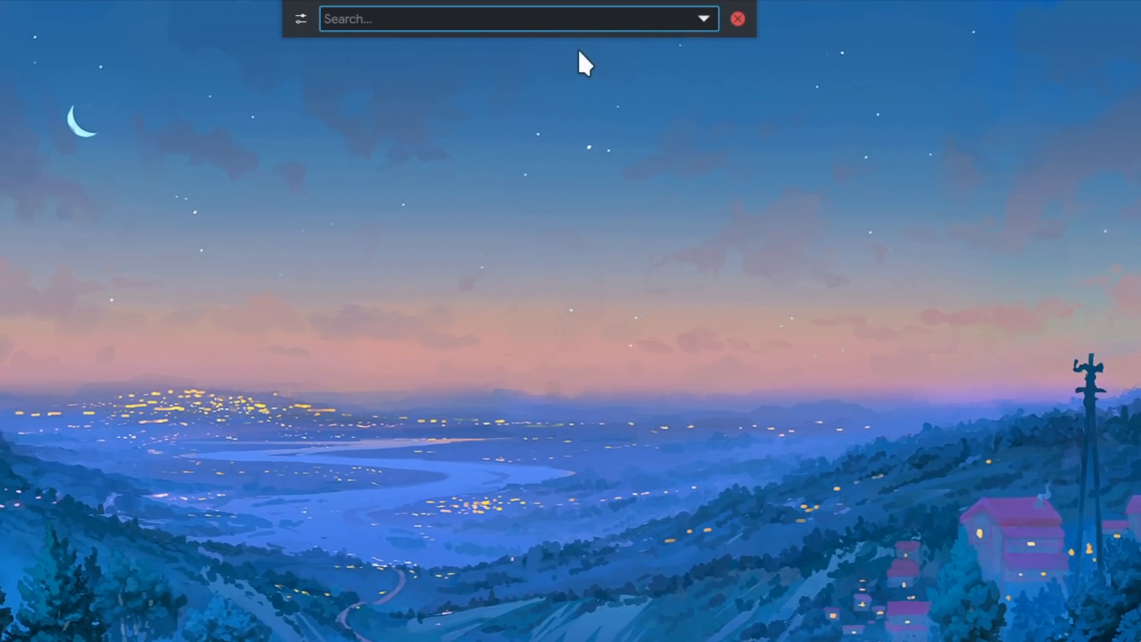
{"action": "mouse_move", "coordinate": [709, 43]}
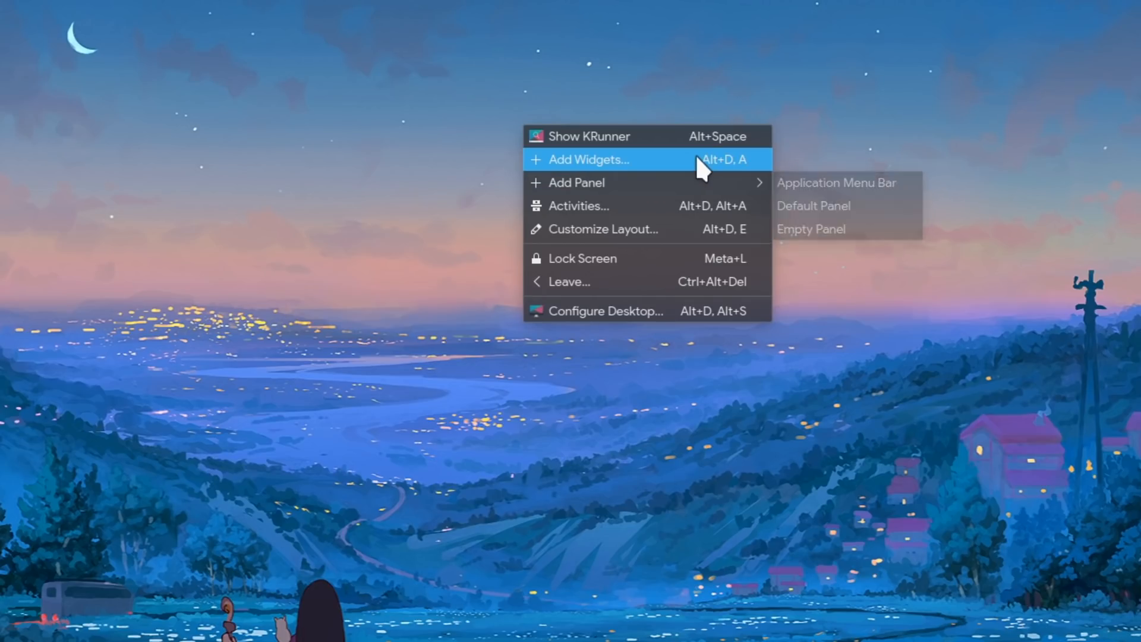
{"action": "mouse_move", "coordinate": [681, 169]}
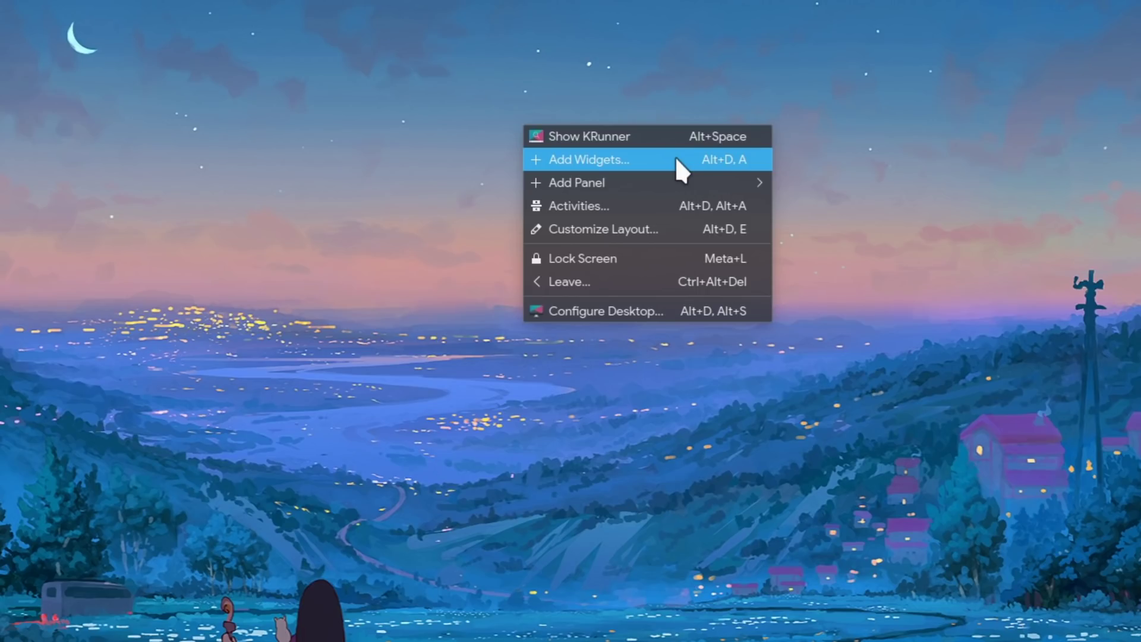
{"action": "mouse_move", "coordinate": [735, 175]}
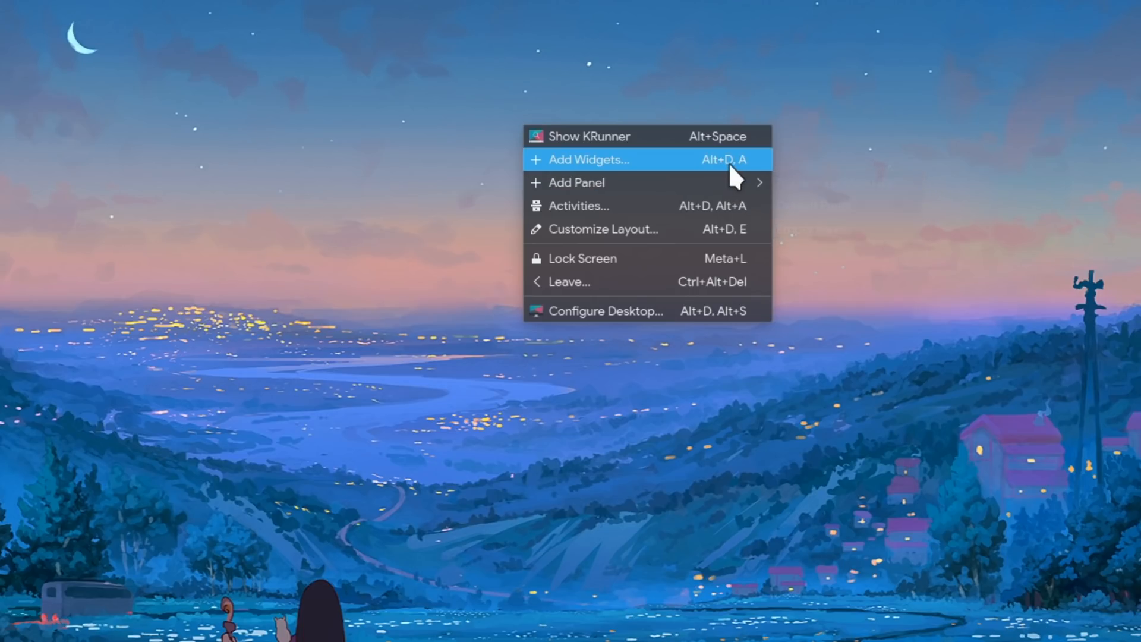
{"action": "mouse_move", "coordinate": [721, 206]}
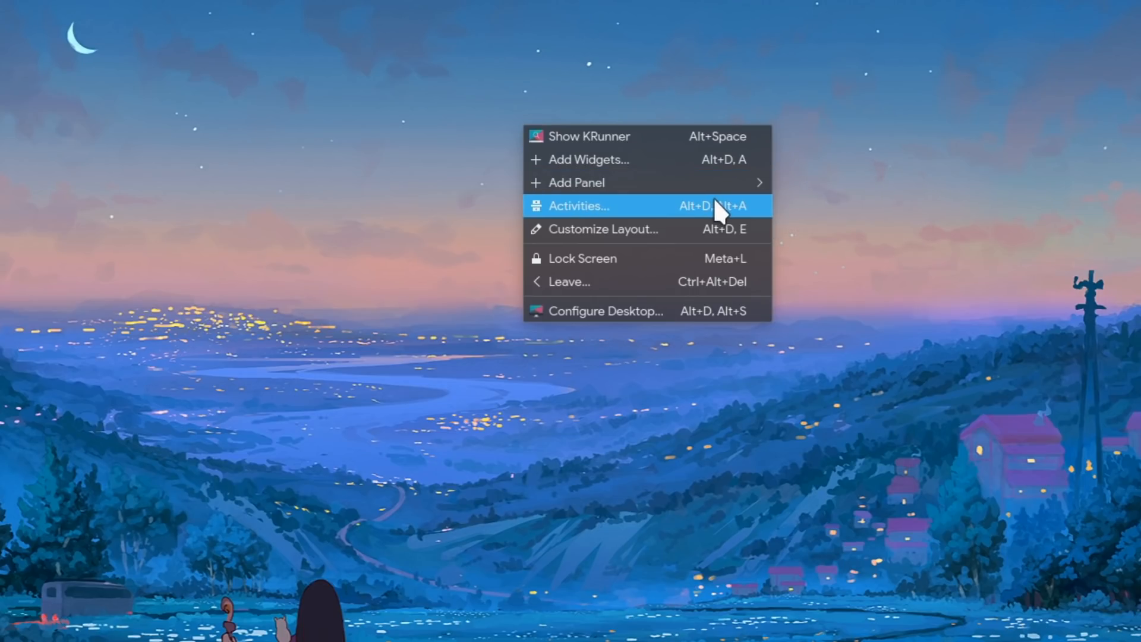
{"action": "mouse_move", "coordinate": [749, 220]}
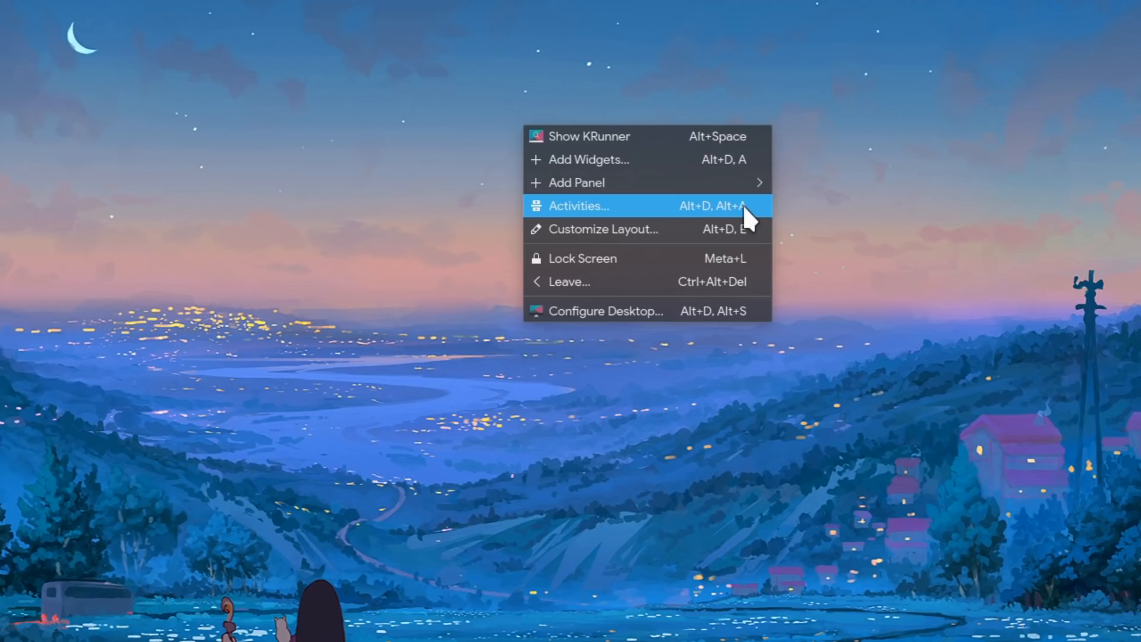
{"action": "mouse_move", "coordinate": [676, 160]}
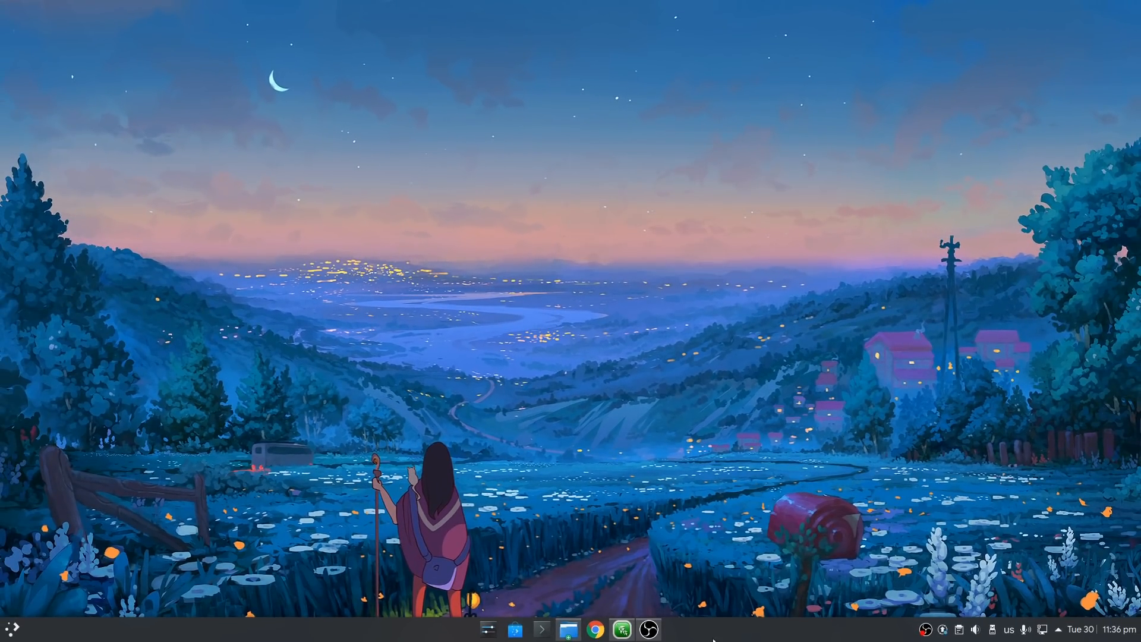
{"action": "mouse_move", "coordinate": [716, 635]}
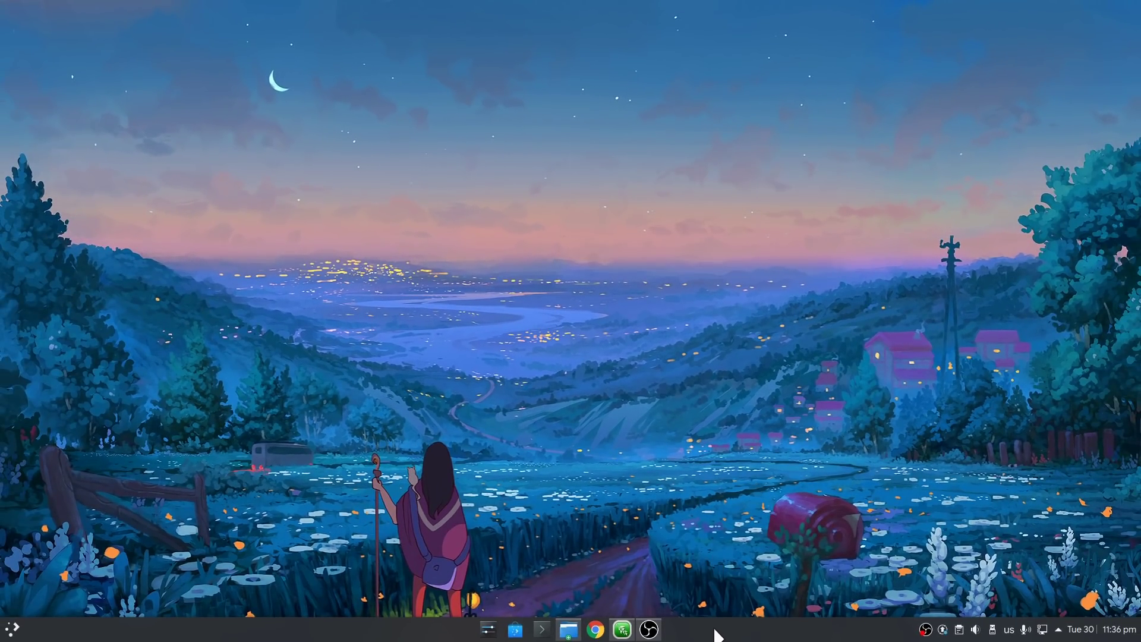
{"action": "mouse_move", "coordinate": [685, 295]}
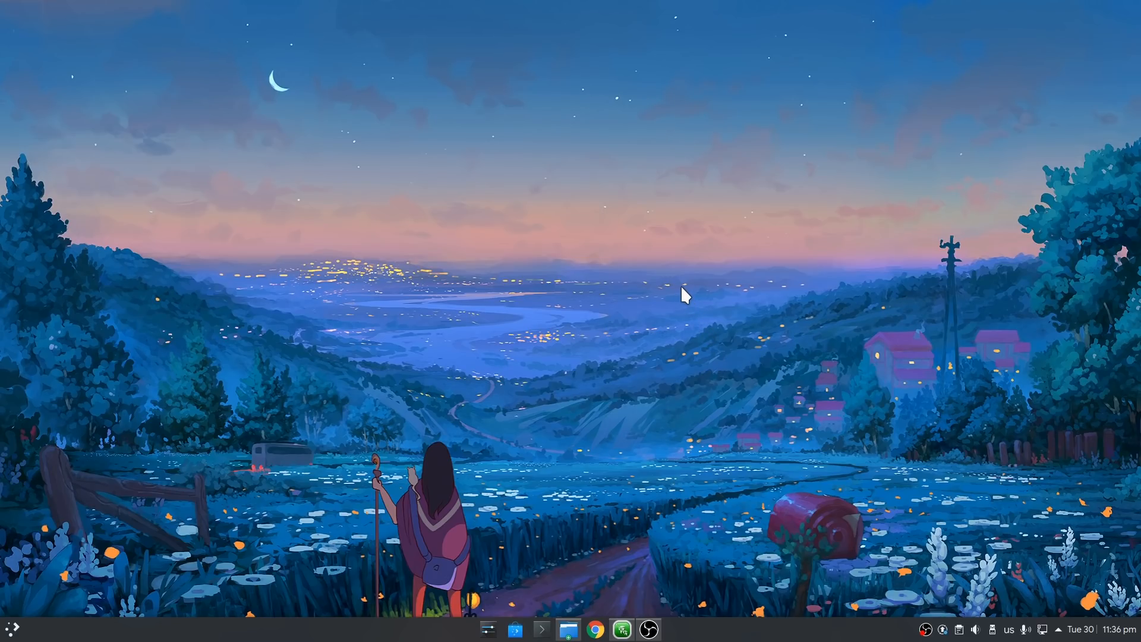
Add a Default Panel from the desktop menu's Add Panel submenu.
{"action": "right_click", "coordinate": [684, 295]}
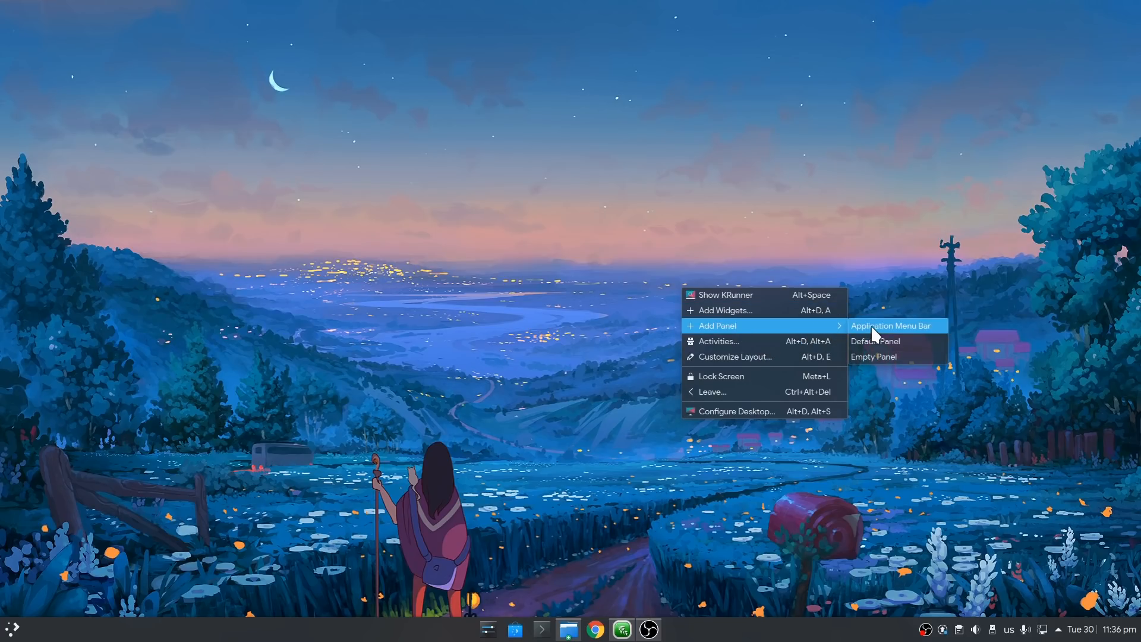
{"action": "mouse_move", "coordinate": [924, 337]}
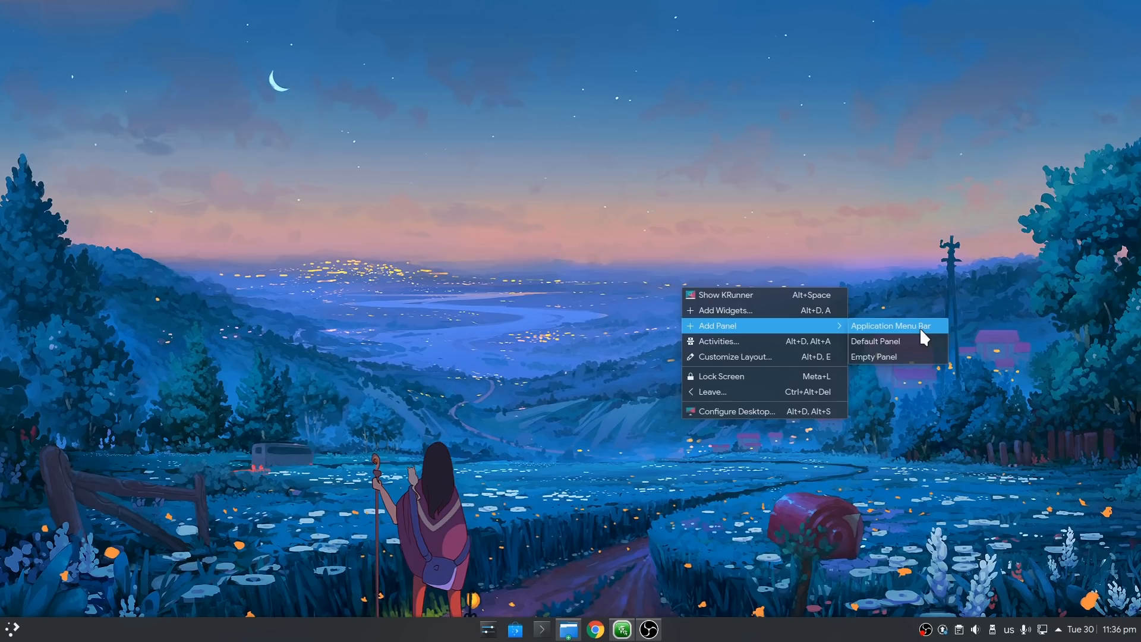
{"action": "mouse_move", "coordinate": [897, 341]}
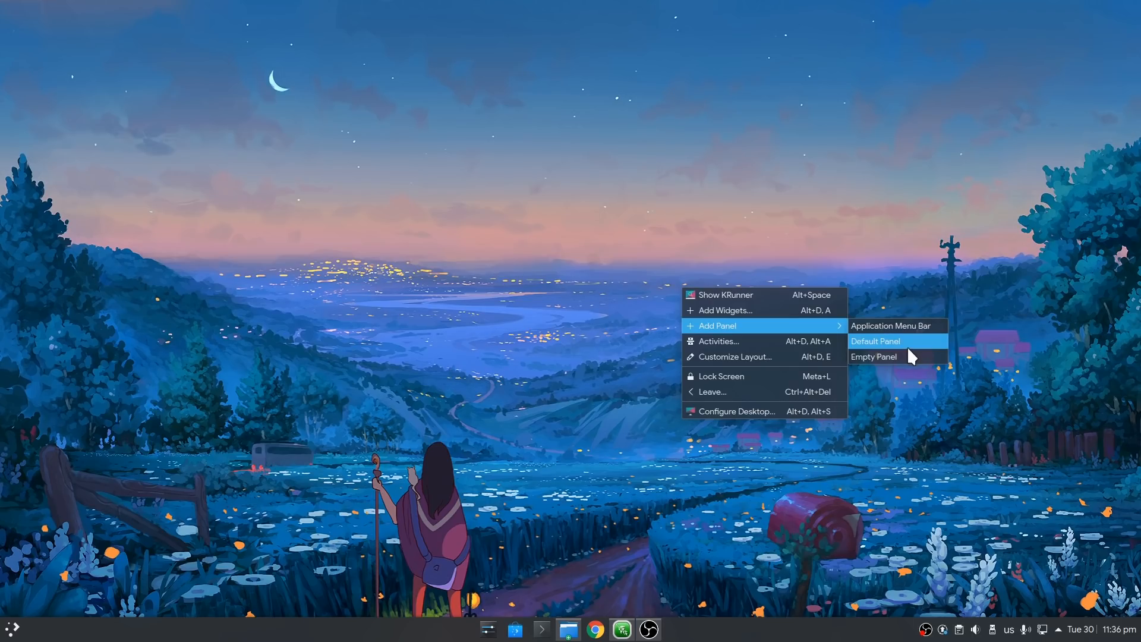
{"action": "left_click", "coordinate": [874, 357]}
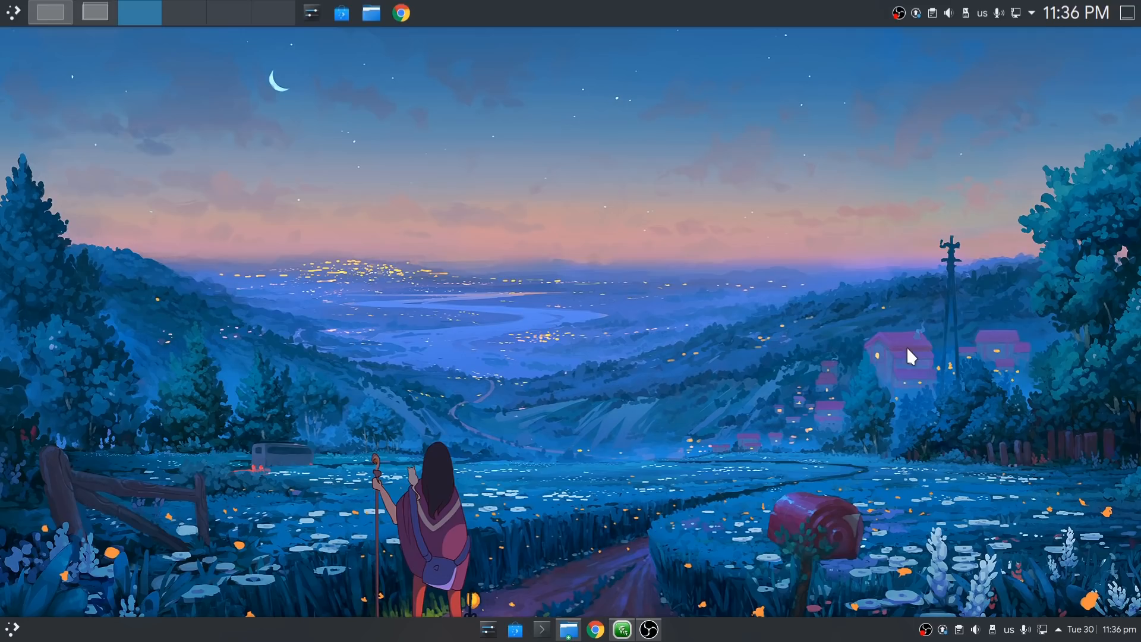
{"action": "mouse_move", "coordinate": [258, 380]}
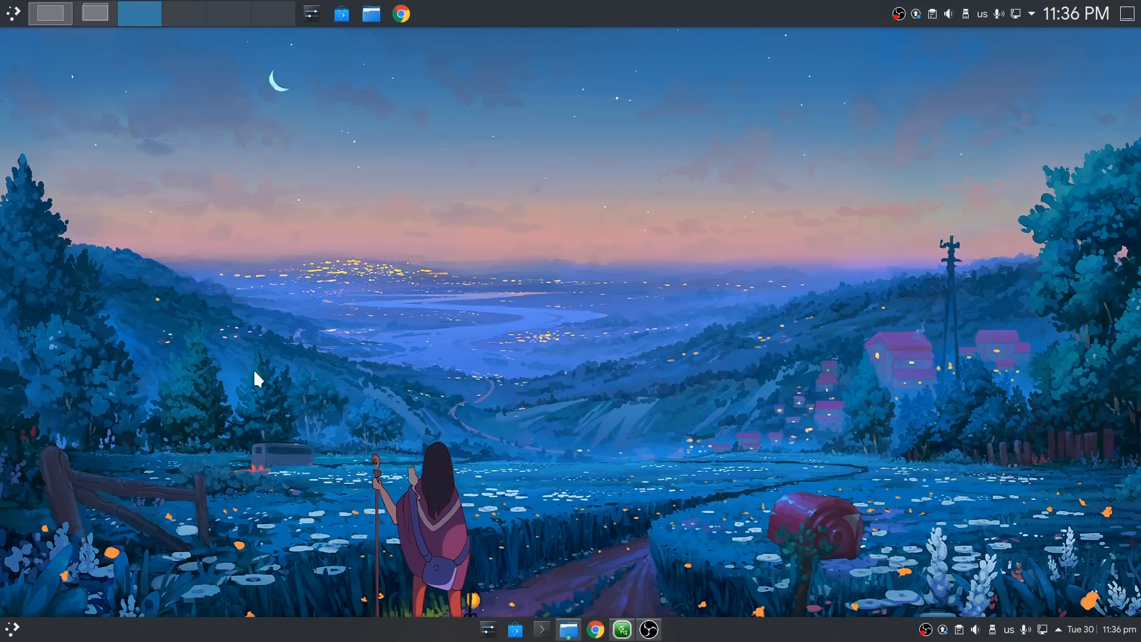
{"action": "mouse_move", "coordinate": [421, 84]}
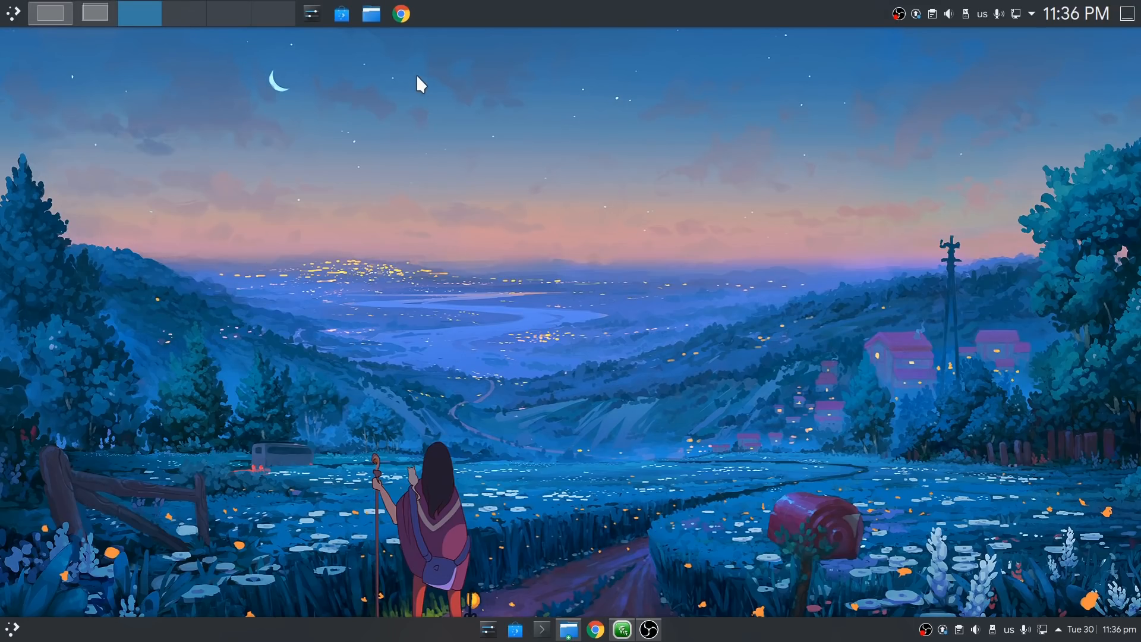
{"action": "mouse_move", "coordinate": [409, 69]}
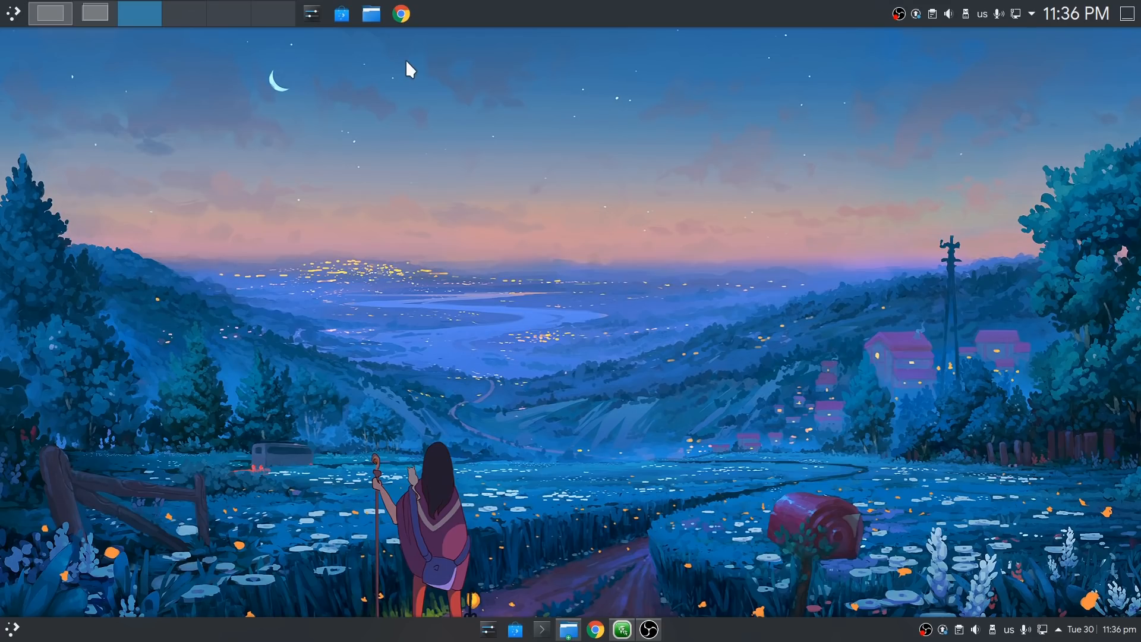
{"action": "mouse_move", "coordinate": [425, 103]}
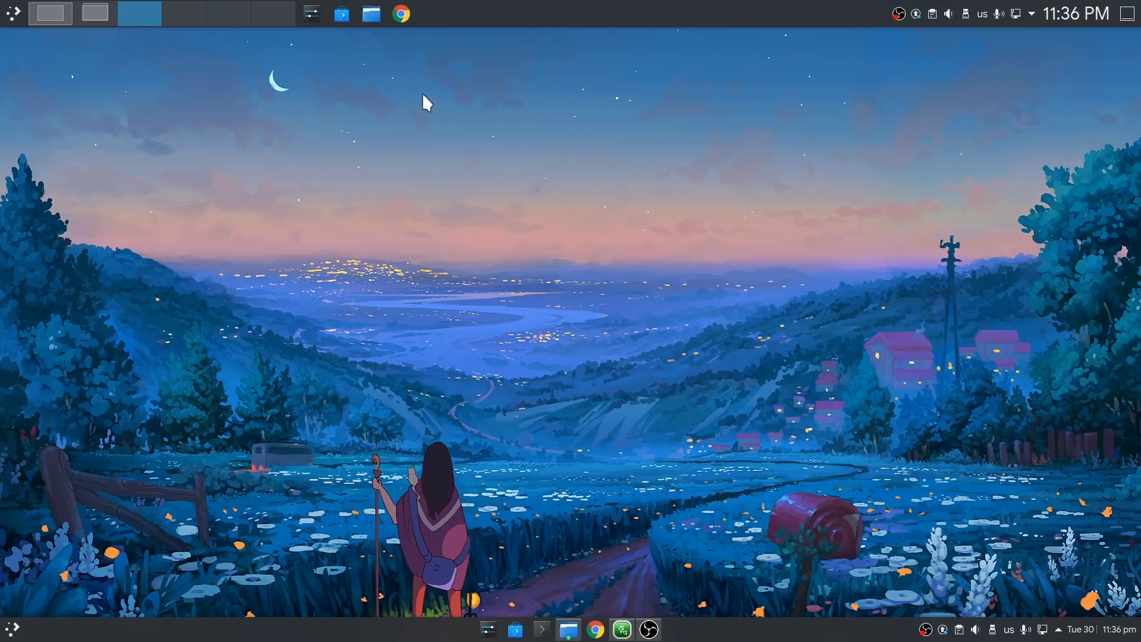
{"action": "mouse_move", "coordinate": [48, 95]}
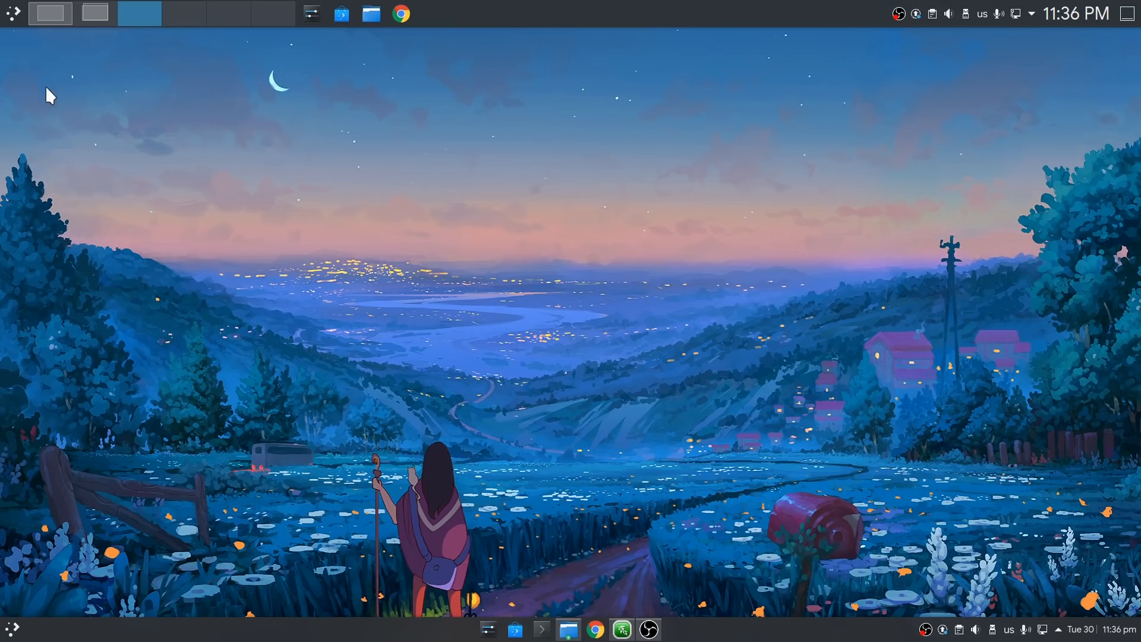
Close the Application Launcher and reopen the desktop context menu.
{"action": "left_click", "coordinate": [12, 13]}
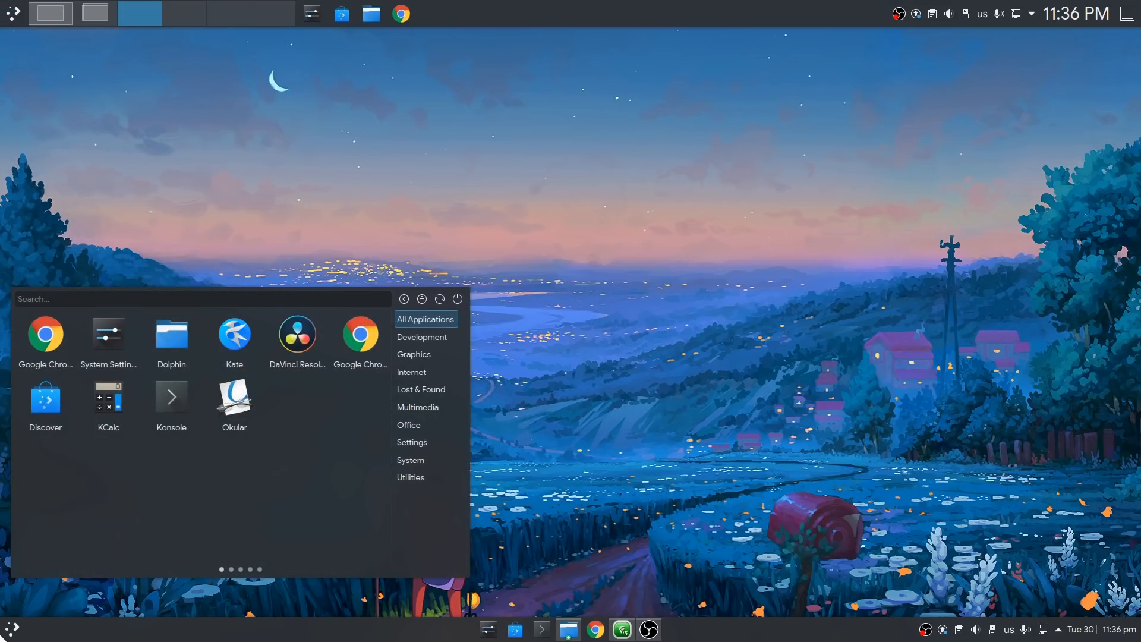
{"action": "mouse_move", "coordinate": [552, 106]}
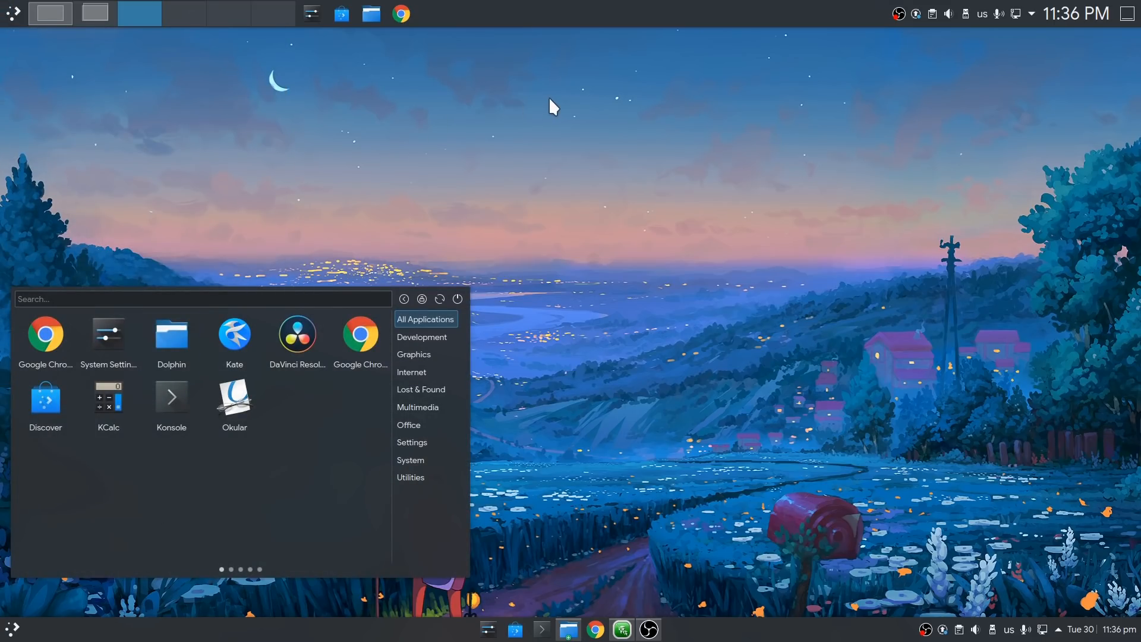
{"action": "left_click", "coordinate": [553, 107]}
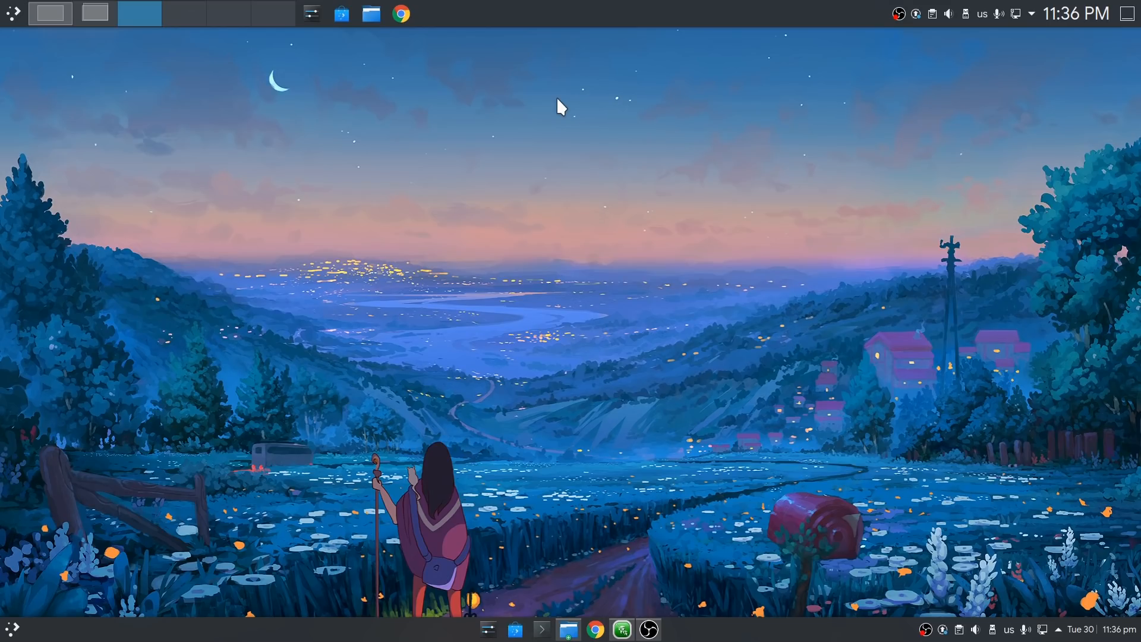
{"action": "mouse_move", "coordinate": [798, 61]}
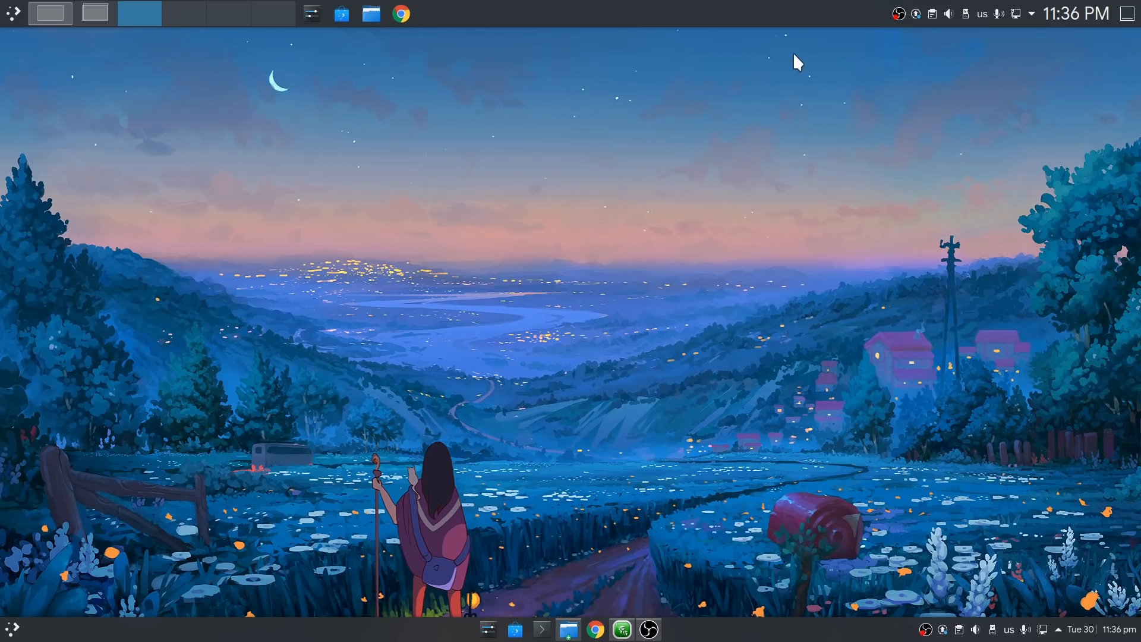
{"action": "right_click", "coordinate": [797, 62]}
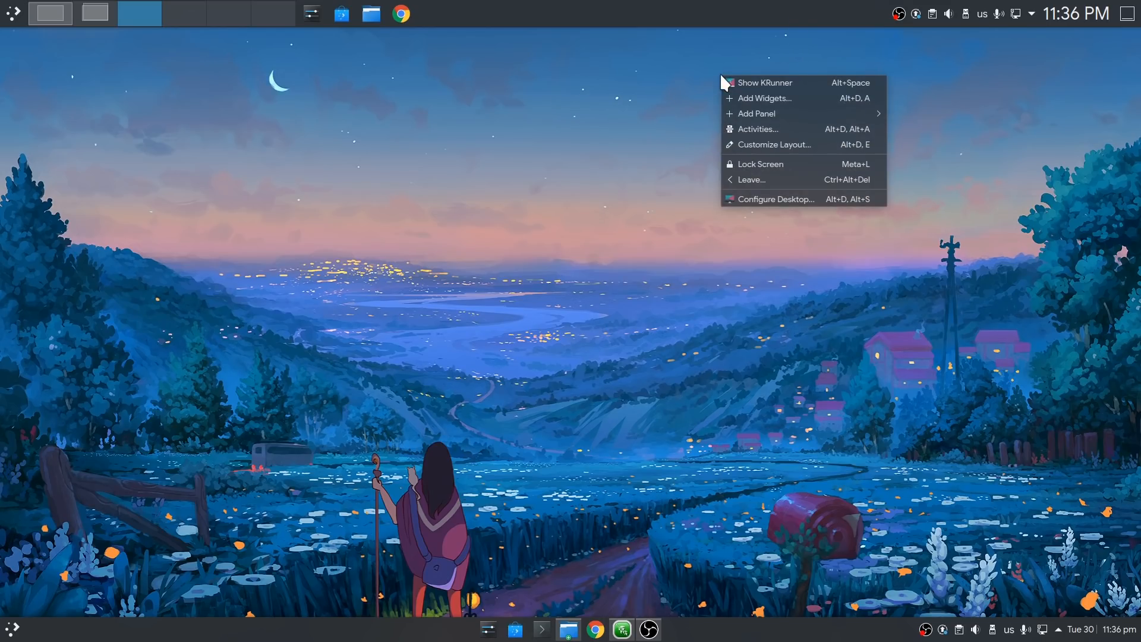
Remove the top panel via Customize Layout, leaving the Activities sidebar showing Default.
{"action": "left_click", "coordinate": [709, 69]}
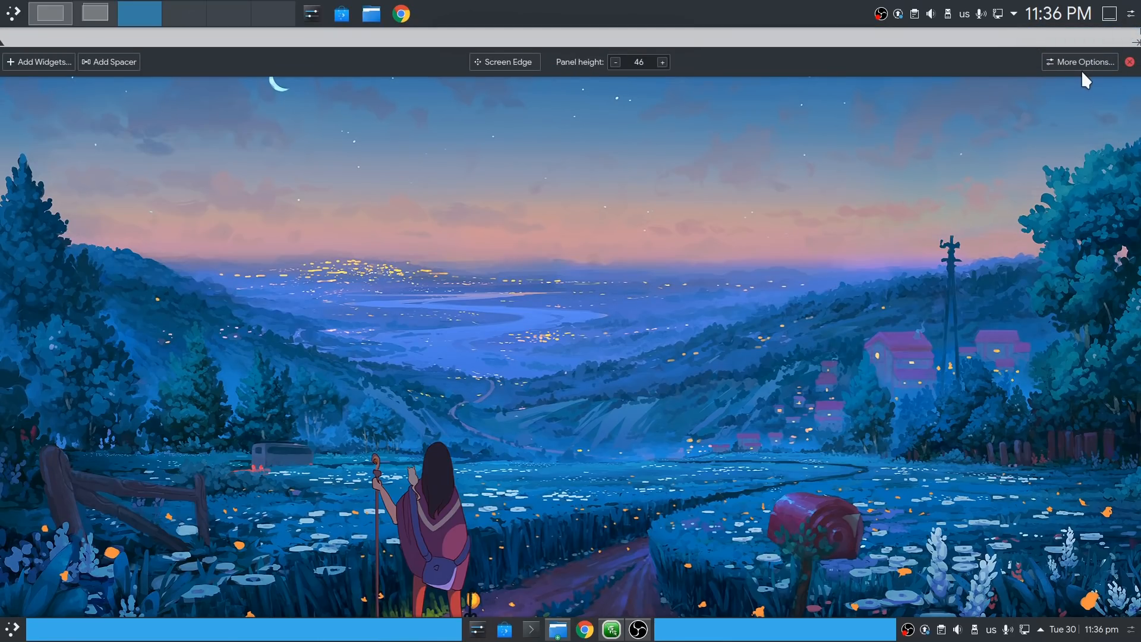
{"action": "left_click", "coordinate": [1079, 61]}
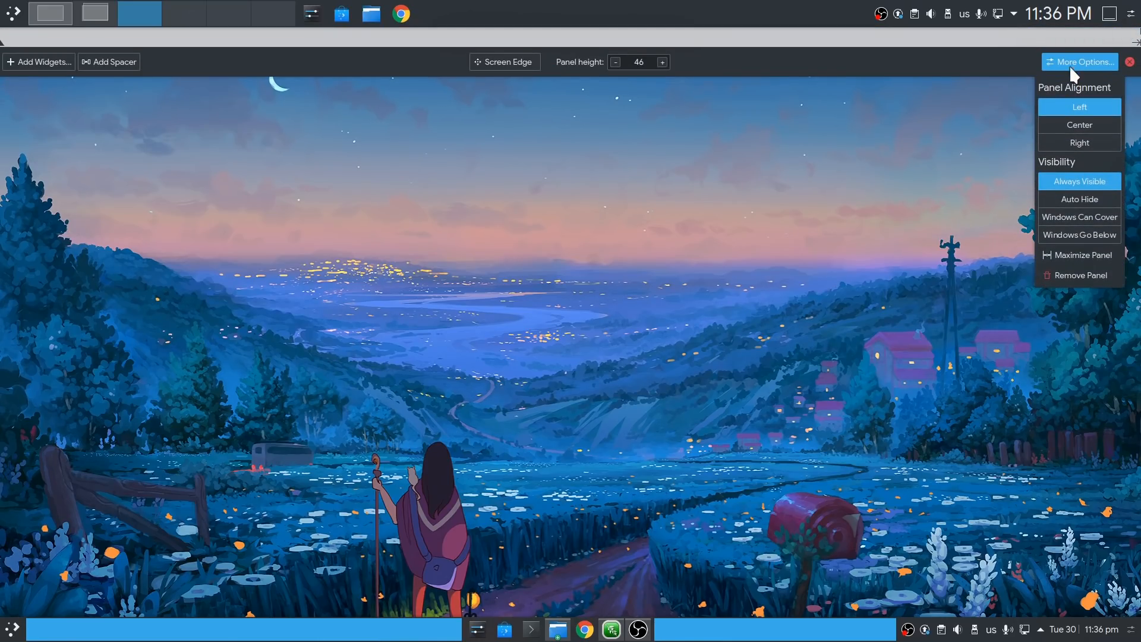
{"action": "left_click", "coordinate": [1079, 275]}
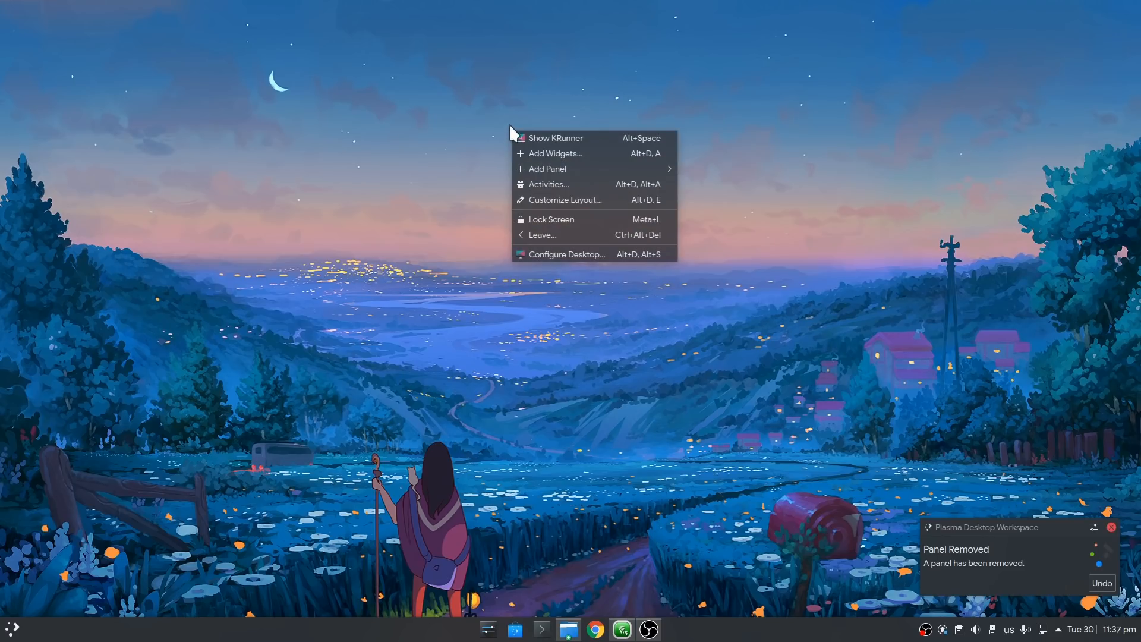
{"action": "mouse_move", "coordinate": [575, 184]}
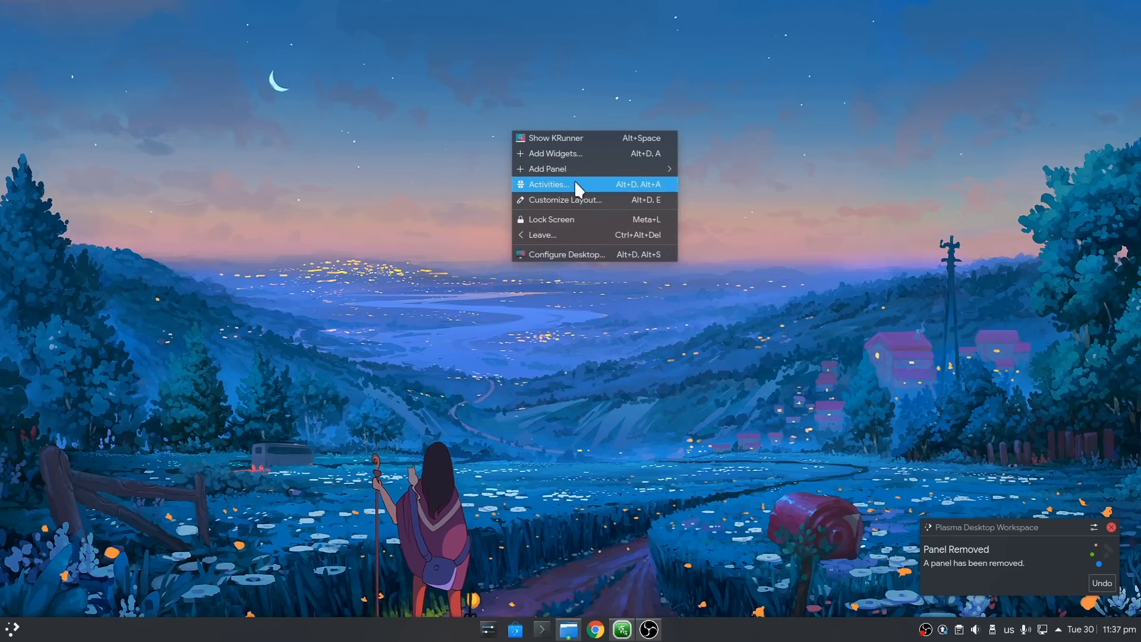
{"action": "left_click", "coordinate": [549, 184]}
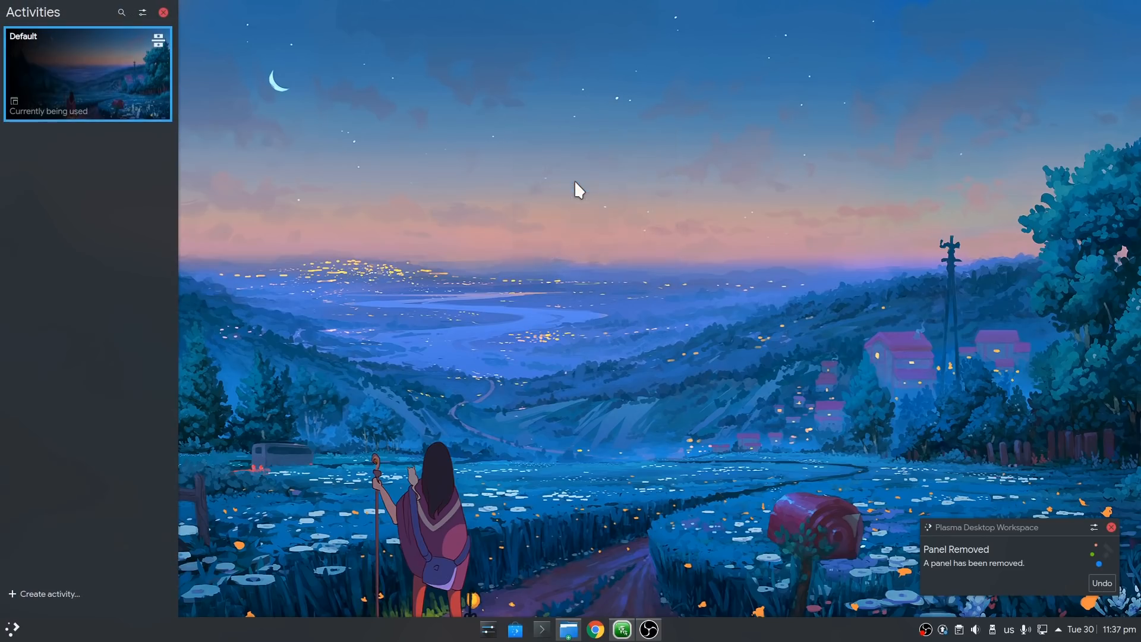
{"action": "mouse_move", "coordinate": [77, 281]}
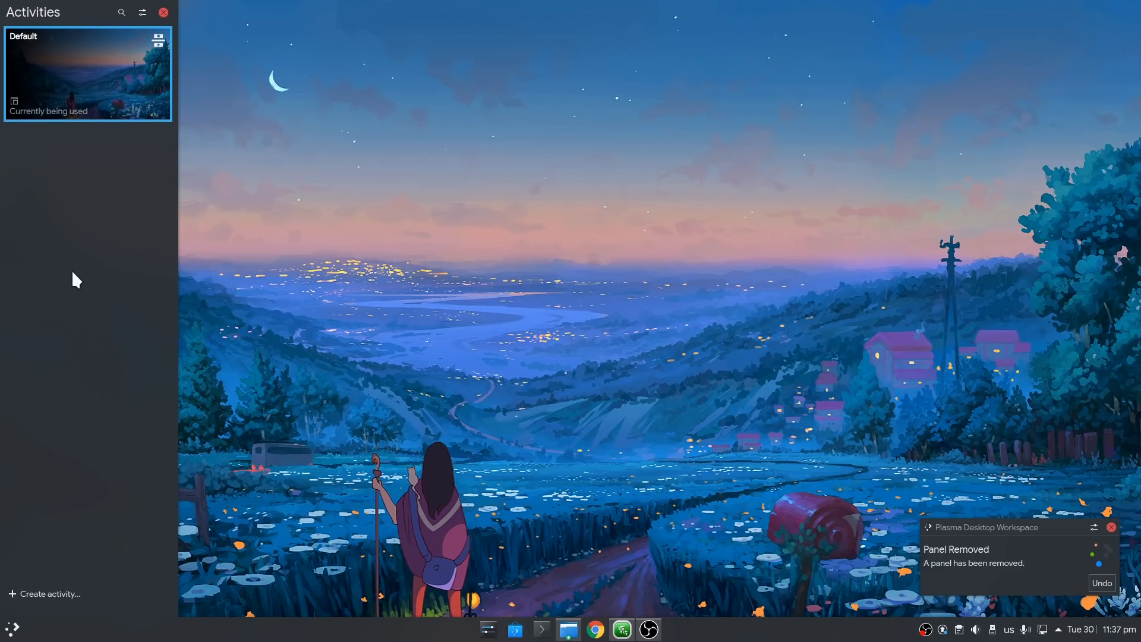
{"action": "mouse_move", "coordinate": [77, 275]}
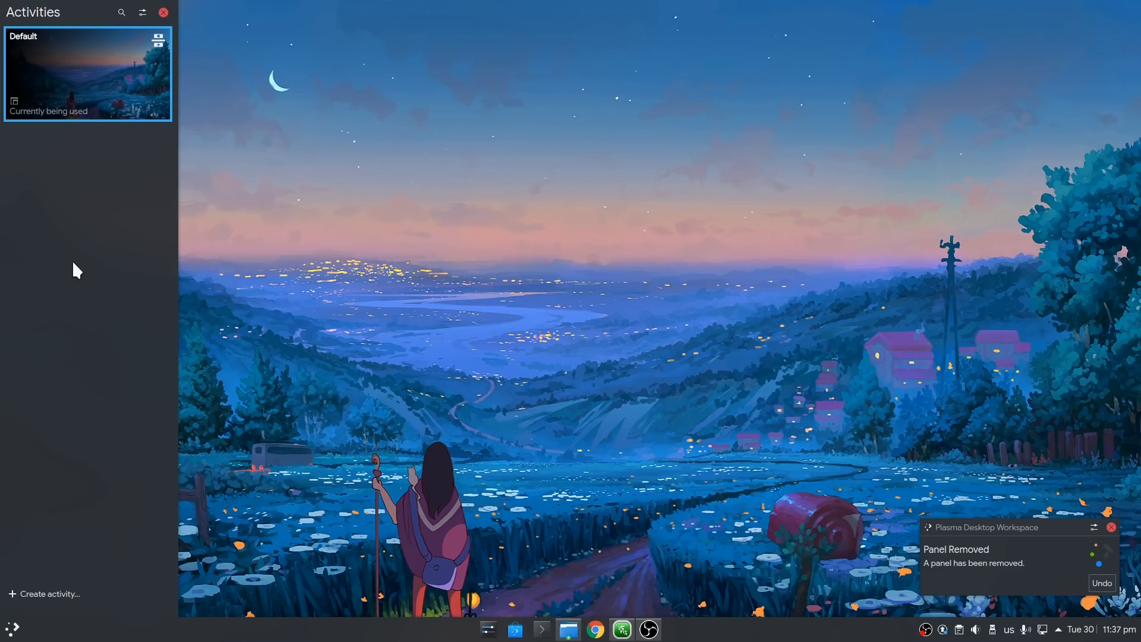
{"action": "mouse_move", "coordinate": [154, 260]}
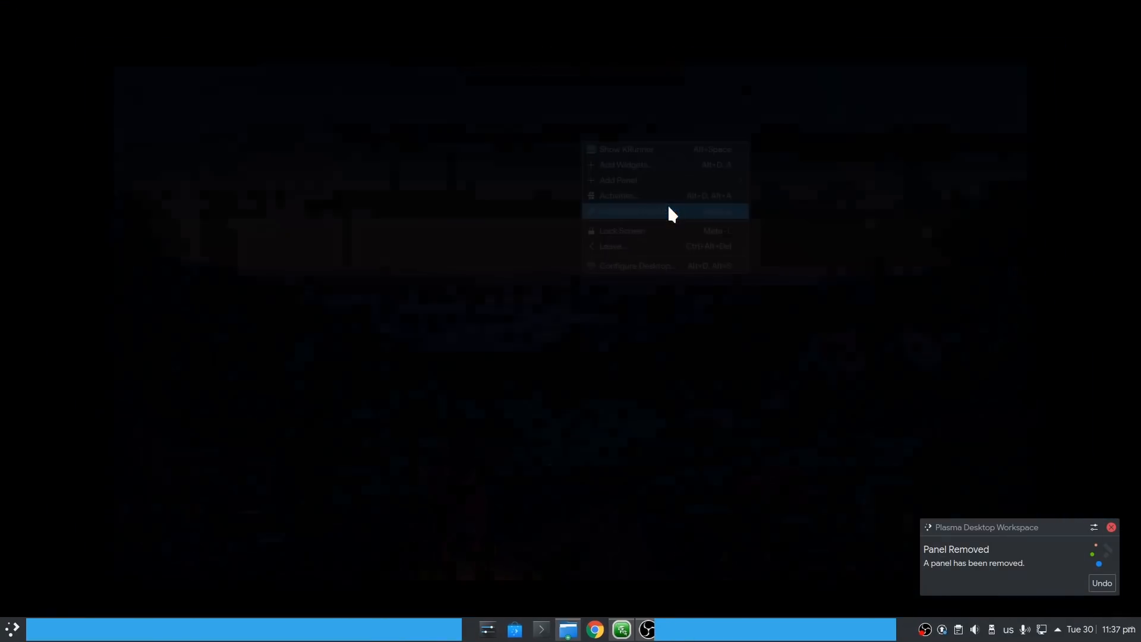
{"action": "left_click", "coordinate": [663, 211]}
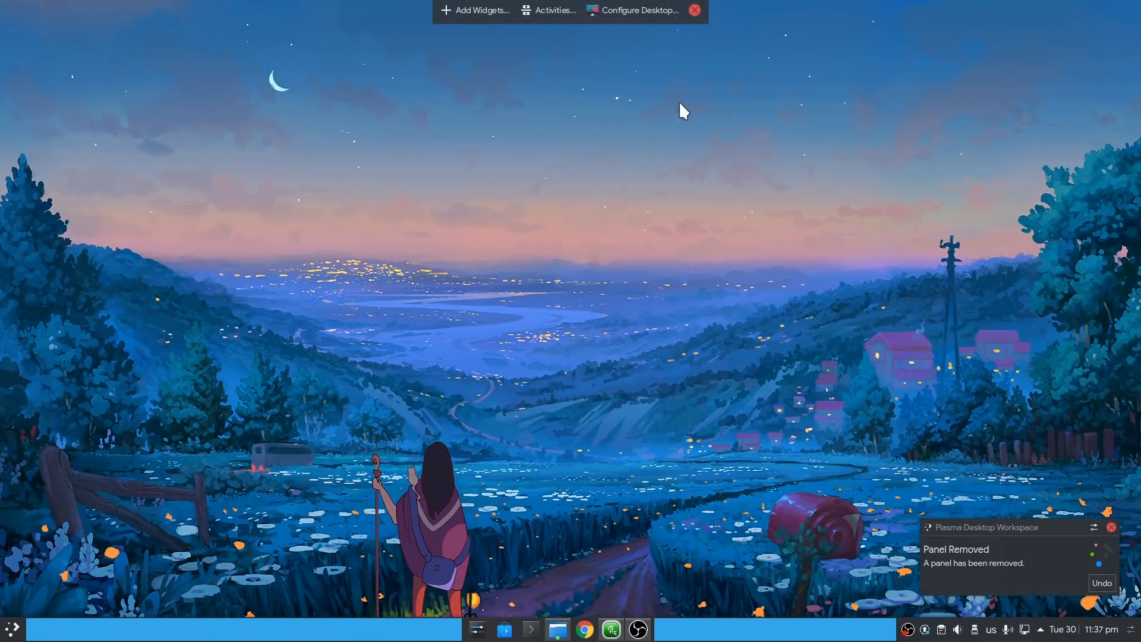
{"action": "left_click", "coordinate": [693, 11]}
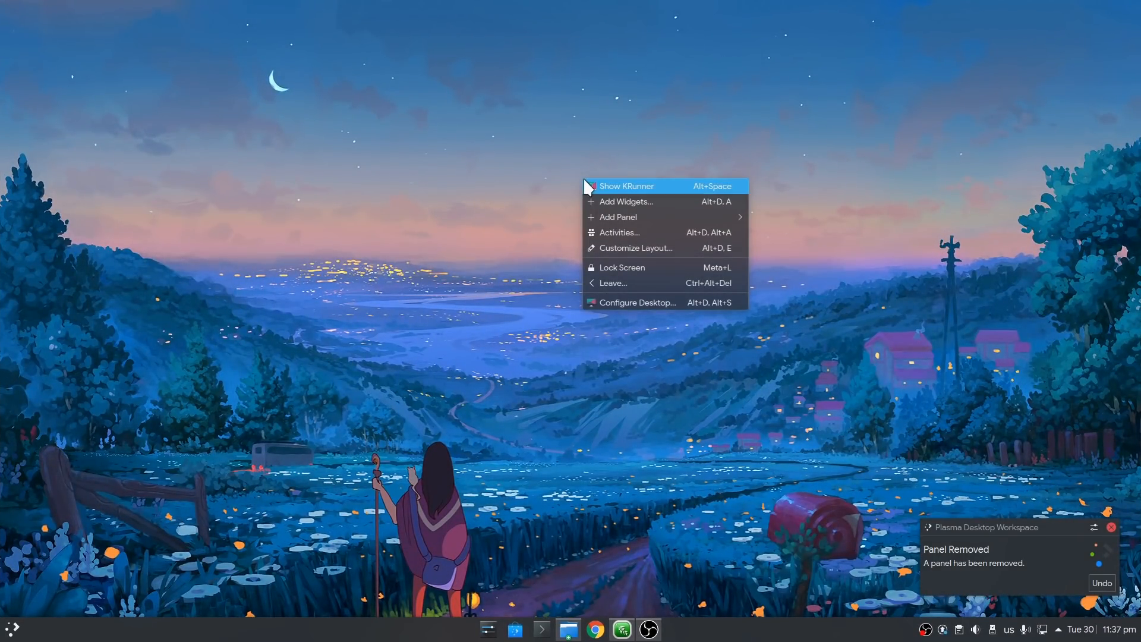
{"action": "mouse_move", "coordinate": [652, 272]}
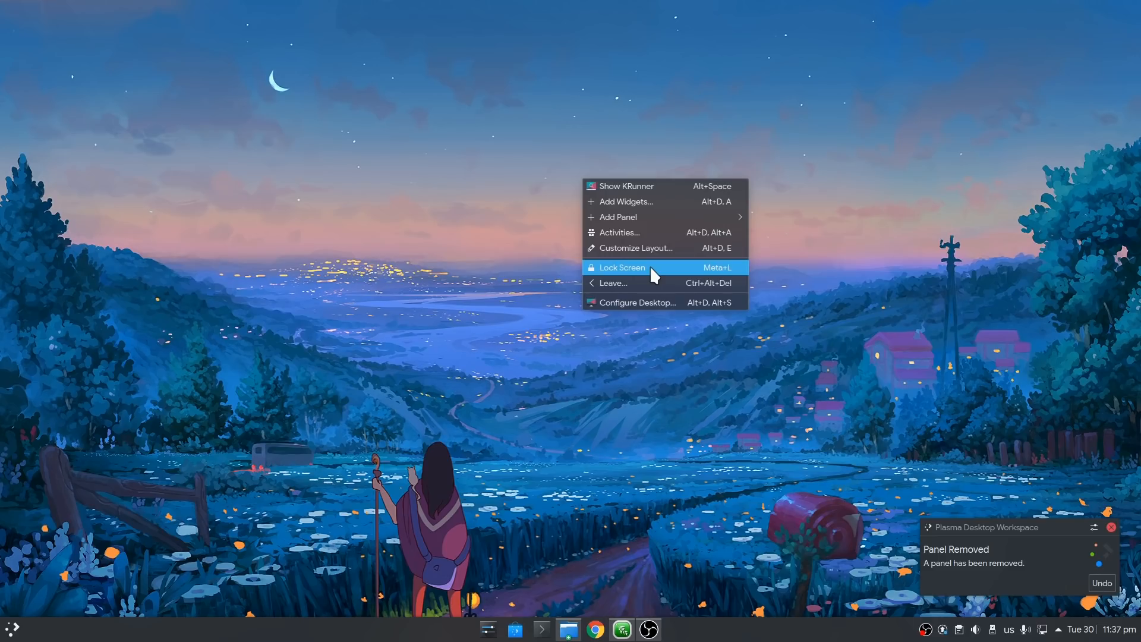
{"action": "mouse_move", "coordinate": [650, 283]}
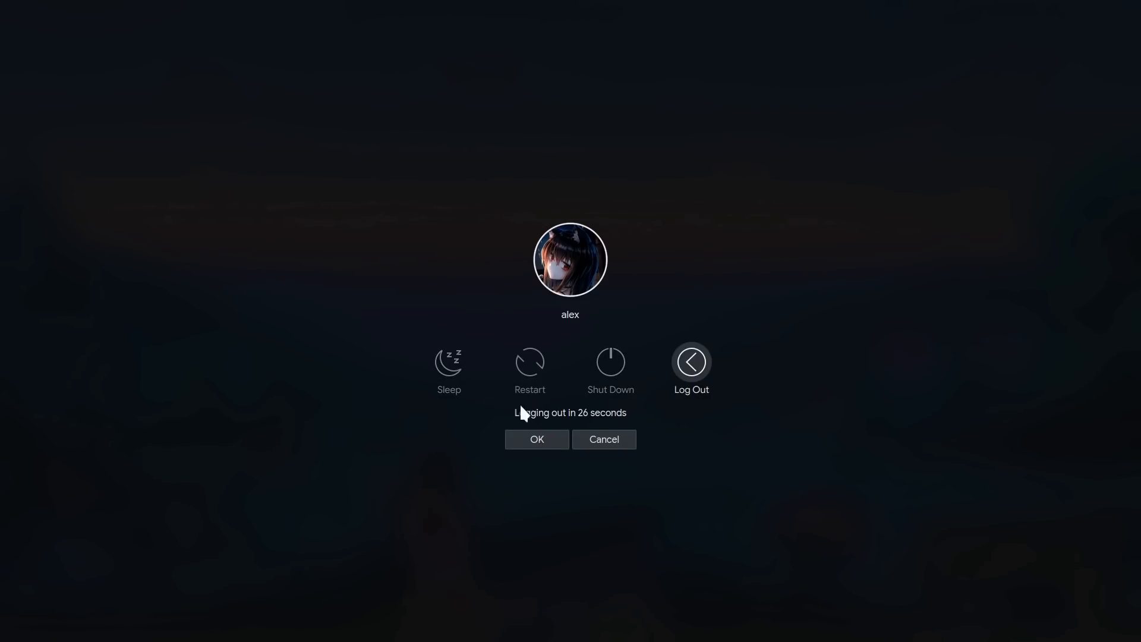
{"action": "mouse_move", "coordinate": [643, 454]}
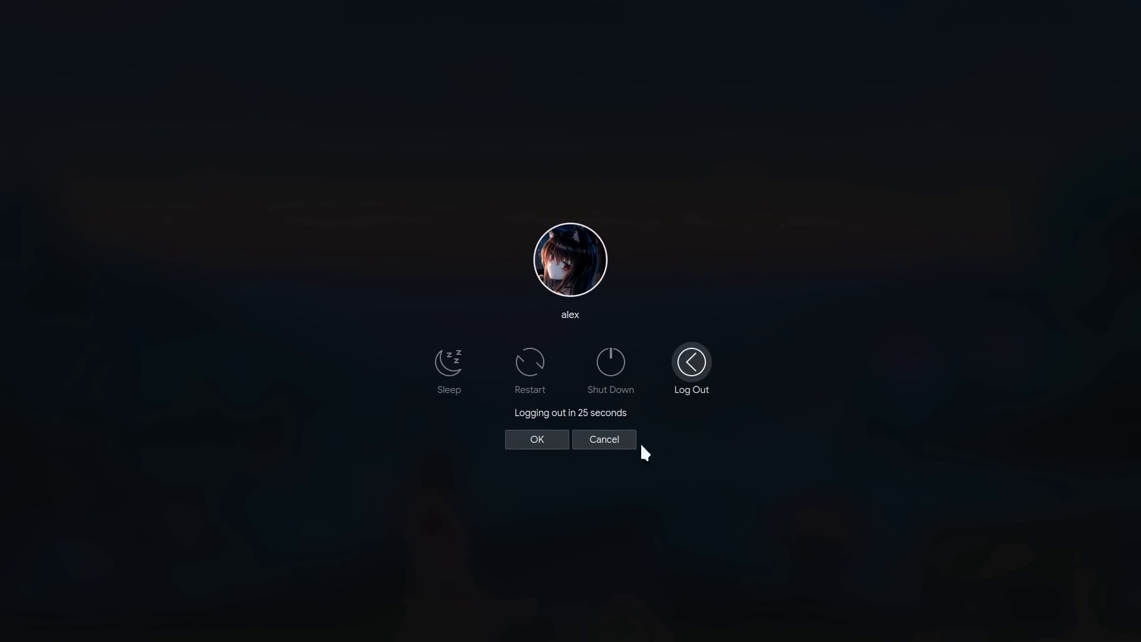
{"action": "mouse_move", "coordinate": [716, 460]}
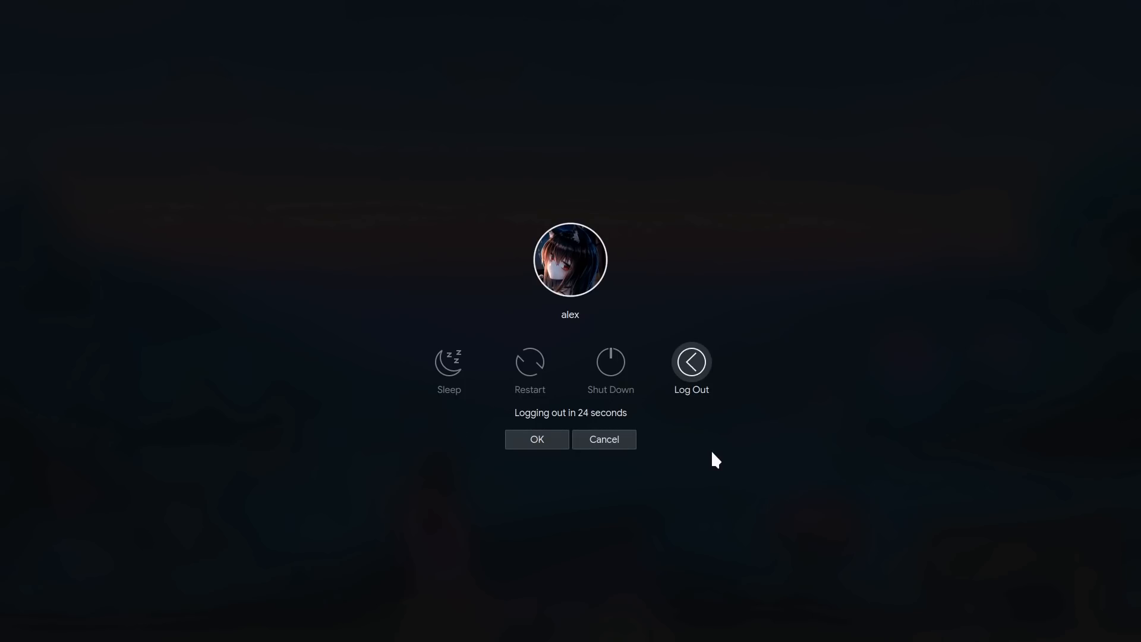
{"action": "mouse_move", "coordinate": [603, 438]}
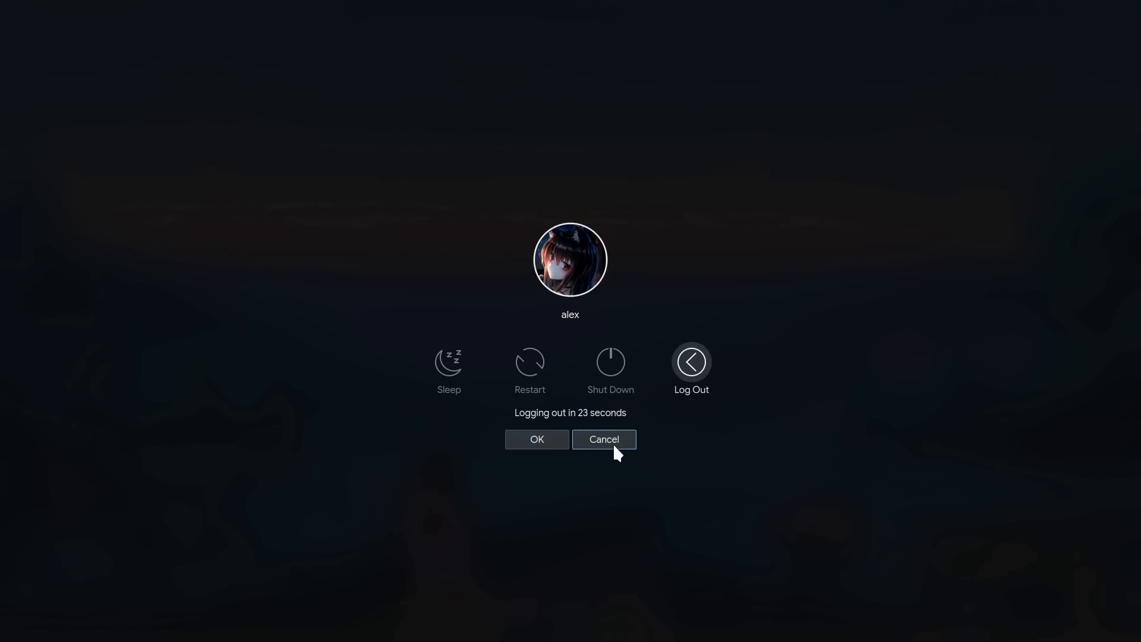
{"action": "left_click", "coordinate": [603, 438]}
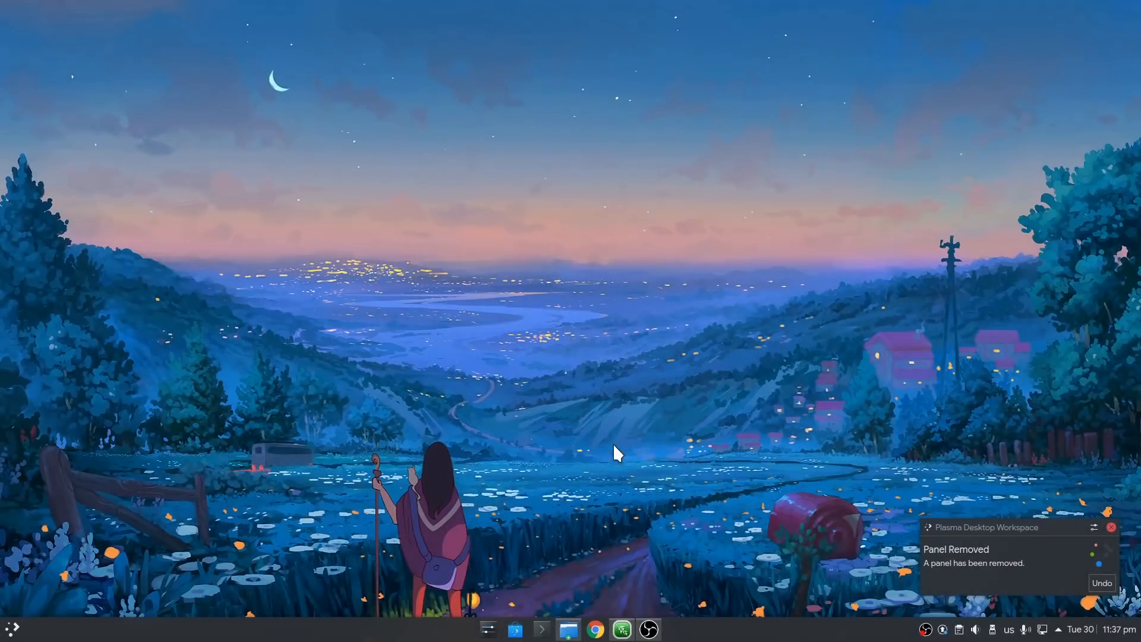
Open Configure Desktop and pick Folder View from the Layout dropdown.
{"action": "right_click", "coordinate": [616, 454]}
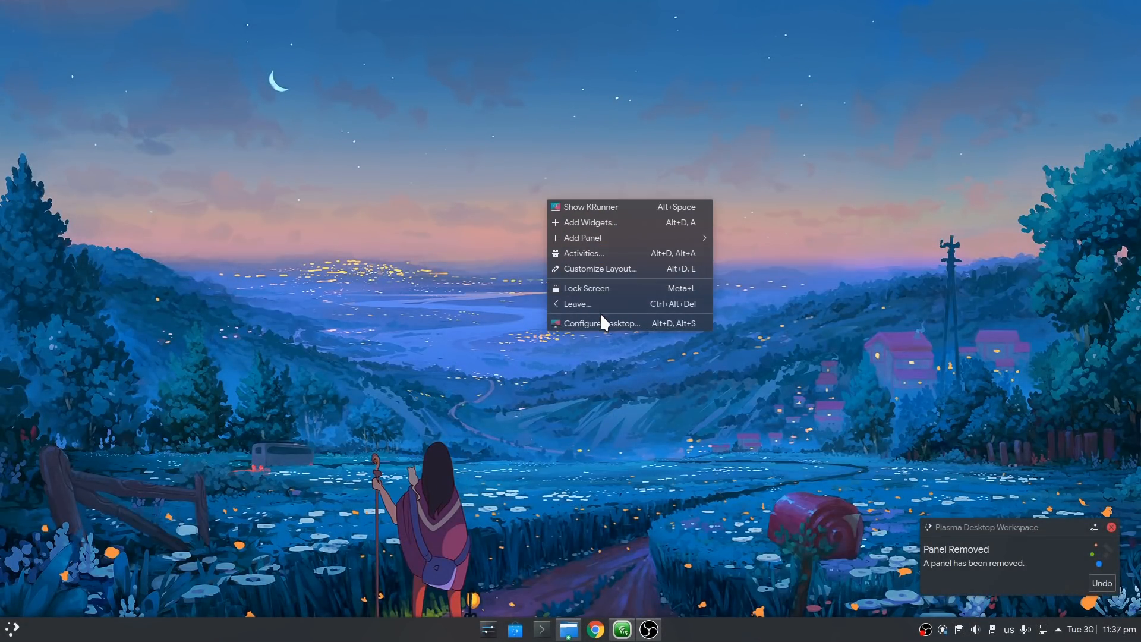
{"action": "mouse_move", "coordinate": [628, 323]}
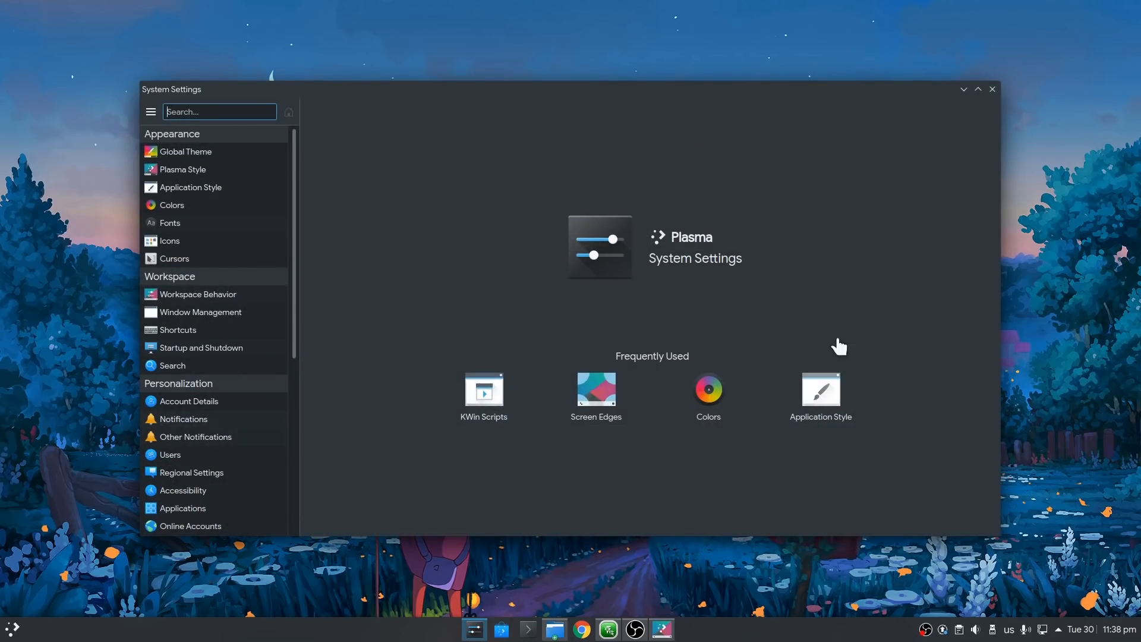
{"action": "mouse_move", "coordinate": [985, 113]}
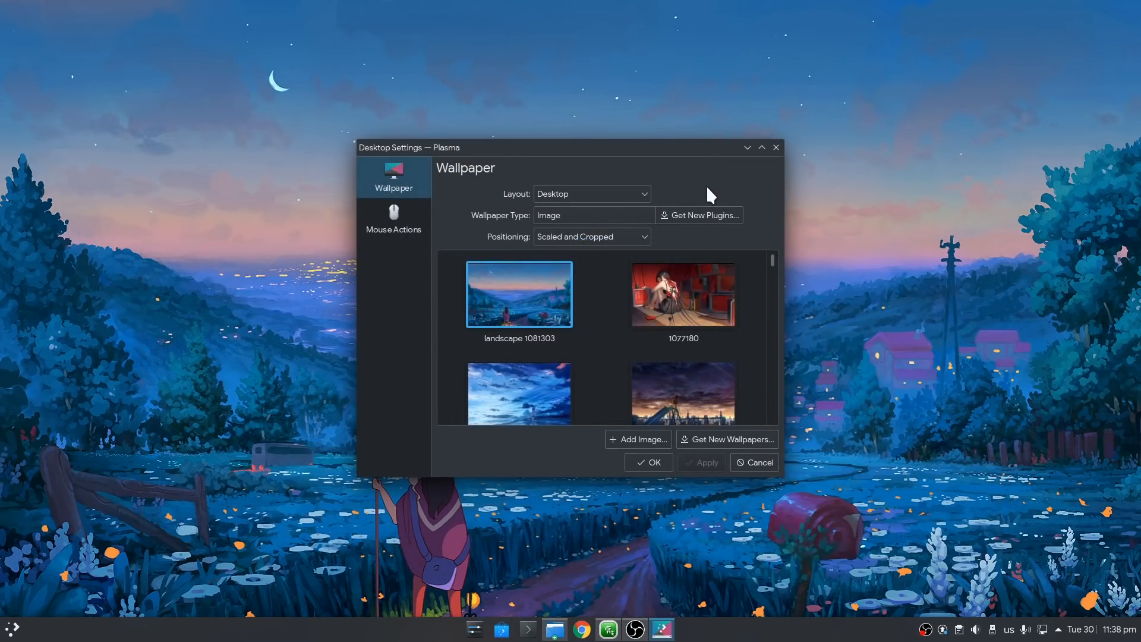
{"action": "mouse_move", "coordinate": [722, 193]}
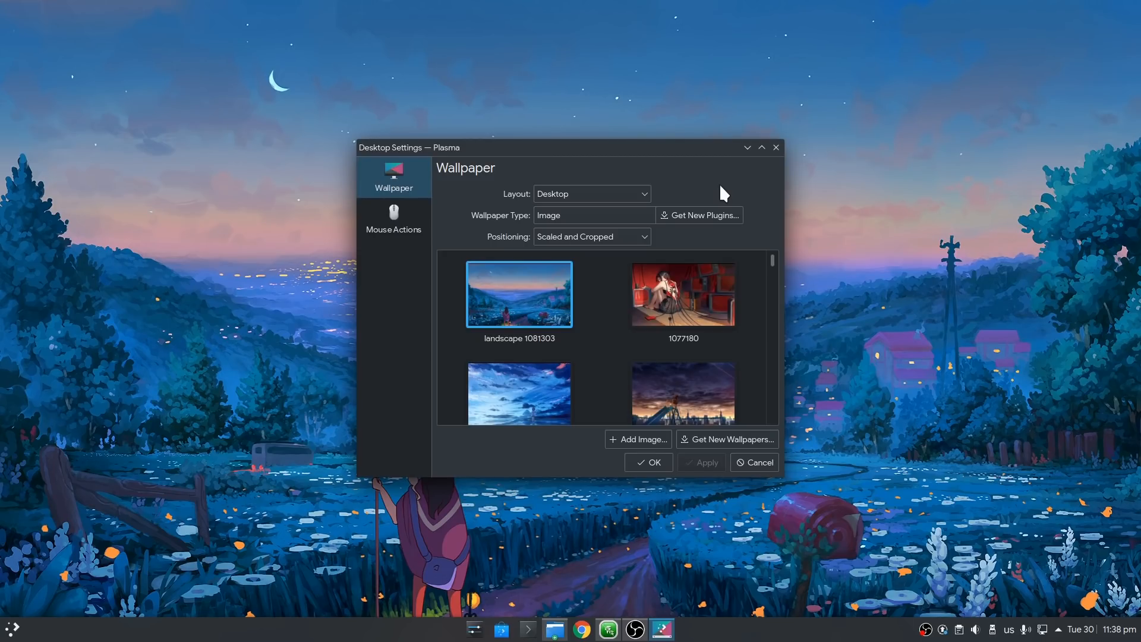
{"action": "mouse_move", "coordinate": [260, 9]}
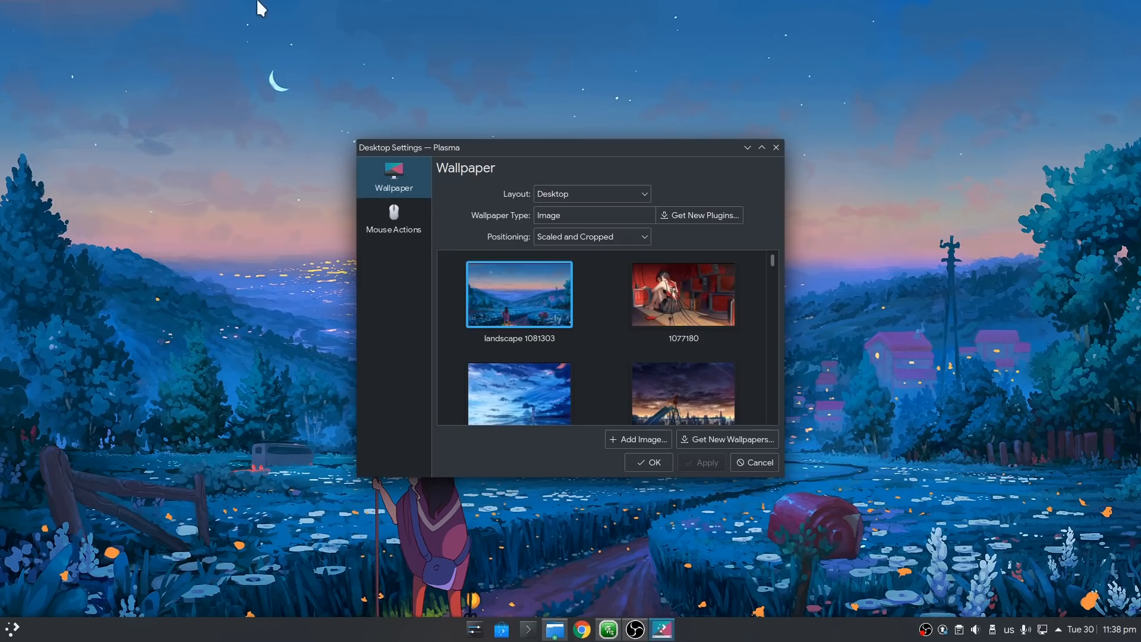
{"action": "mouse_move", "coordinate": [665, 184]}
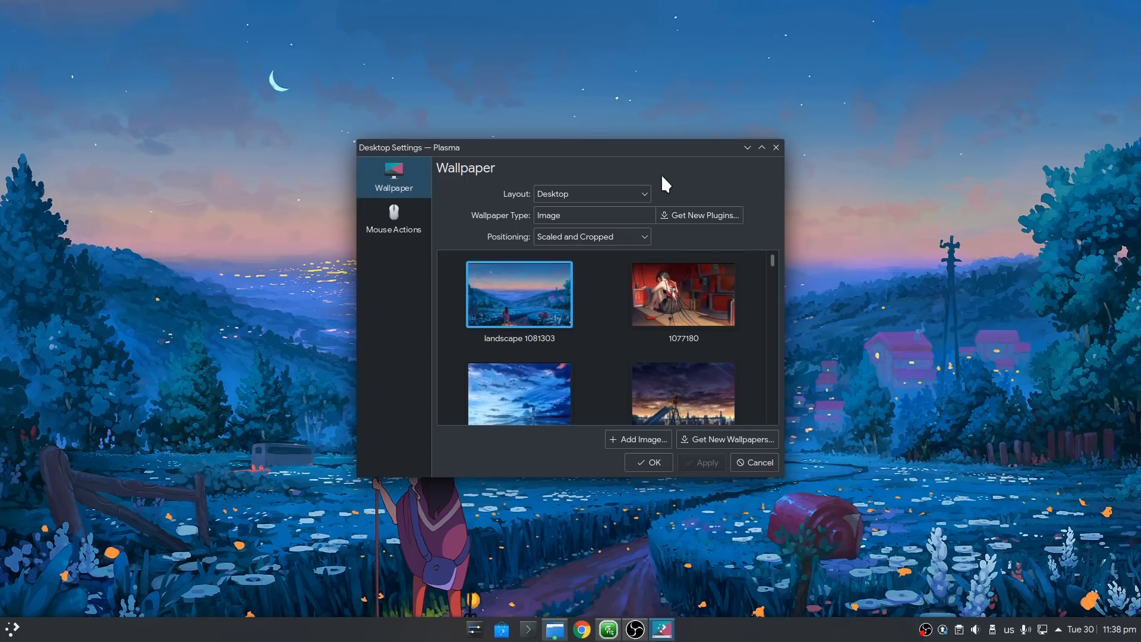
{"action": "left_click", "coordinate": [590, 193]}
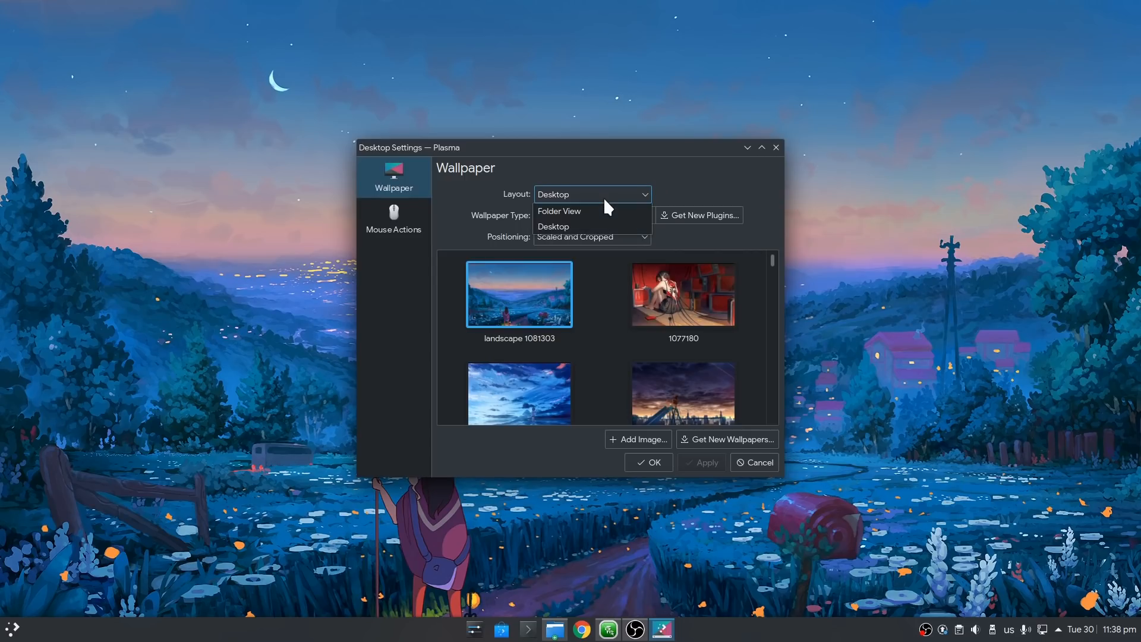
{"action": "mouse_move", "coordinate": [558, 211]}
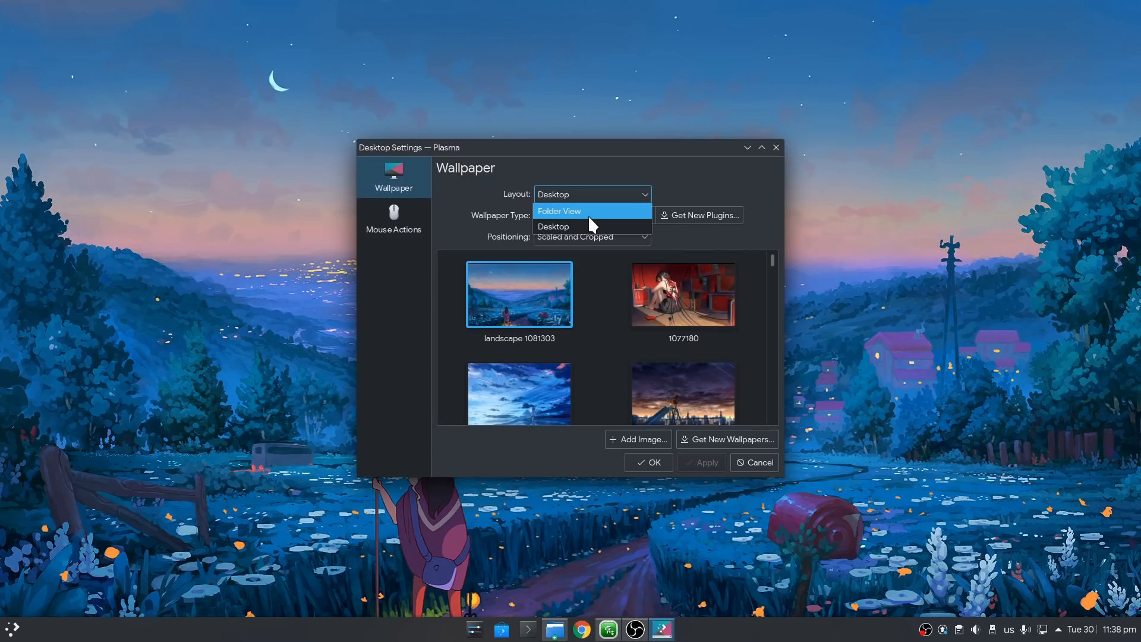
{"action": "left_click", "coordinate": [559, 211]}
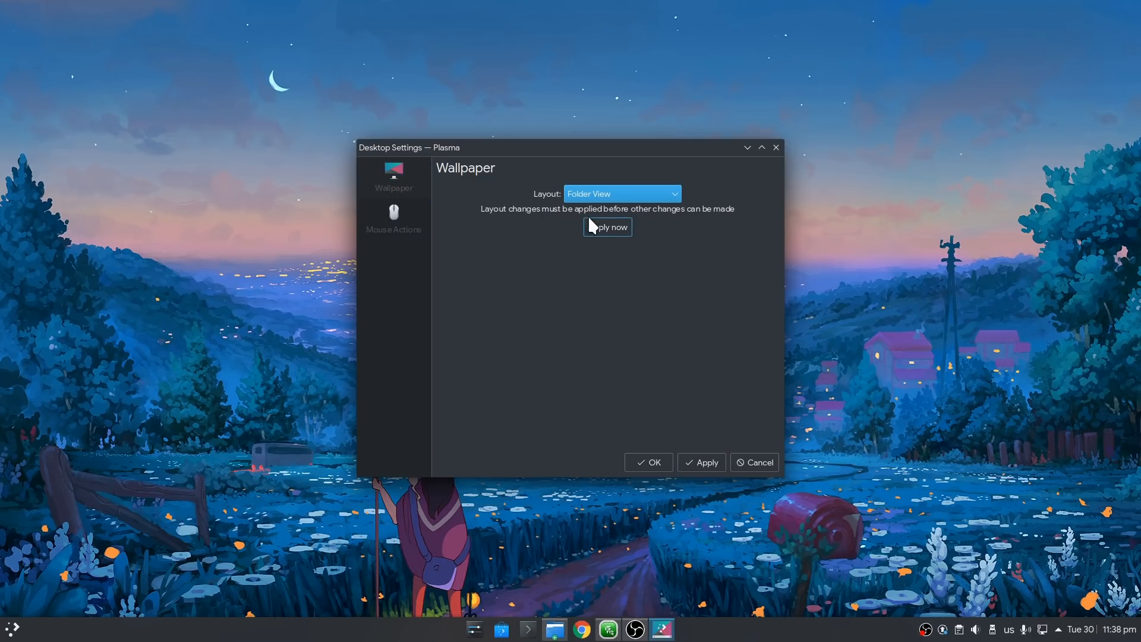
Apply the Folder View layout, revealing Location, Icons and Filter settings pages.
{"action": "left_click", "coordinate": [607, 226]}
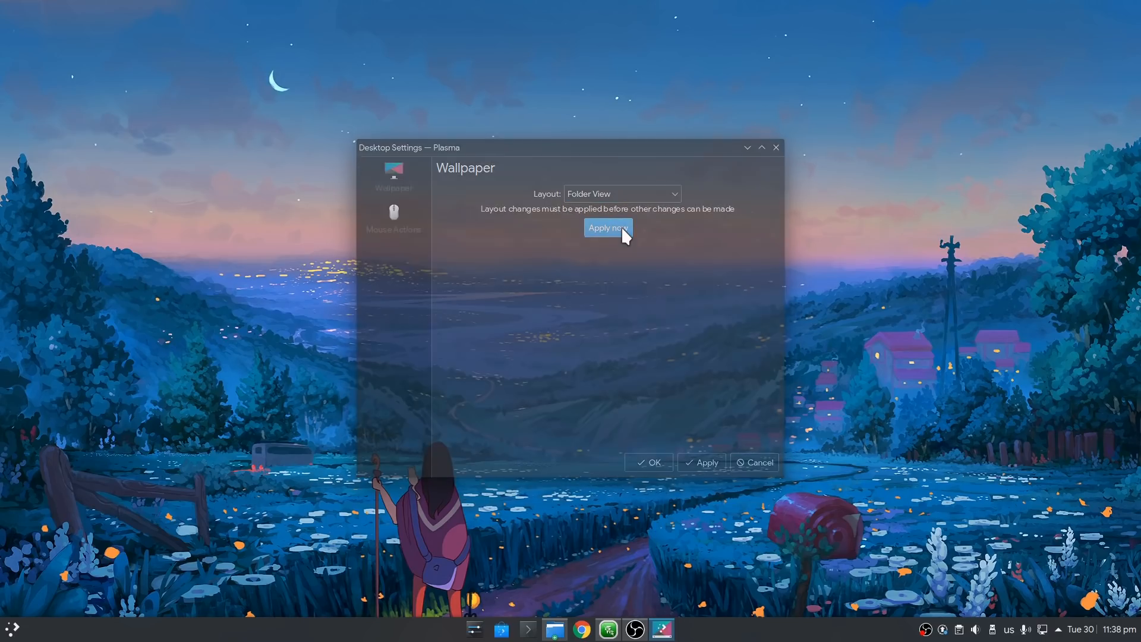
{"action": "left_click", "coordinate": [608, 228]}
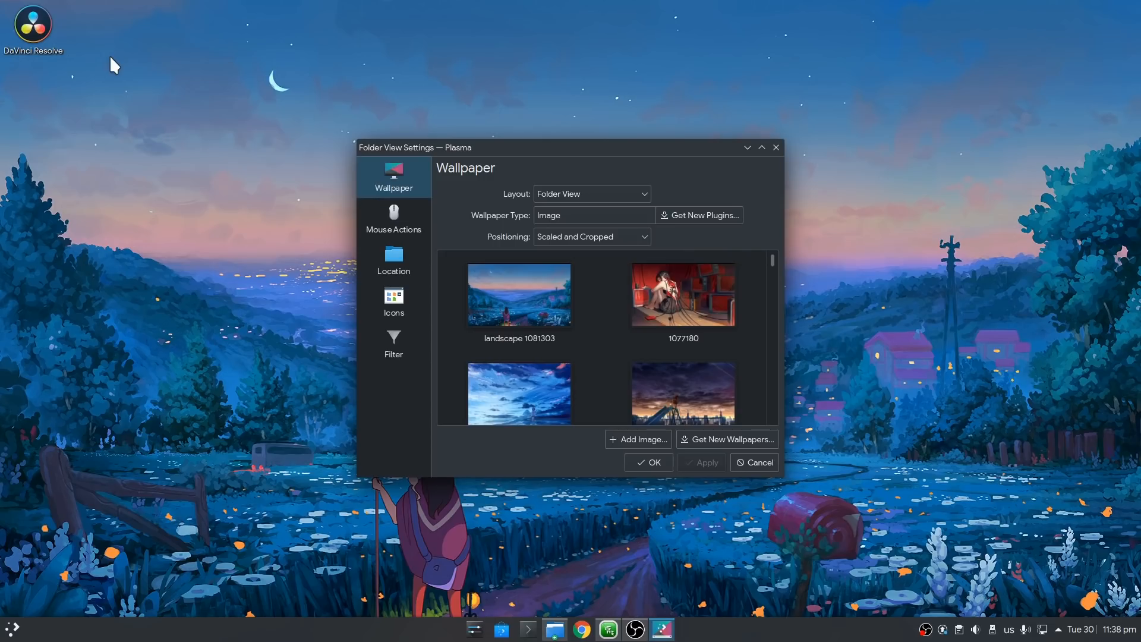
{"action": "mouse_move", "coordinate": [762, 222]}
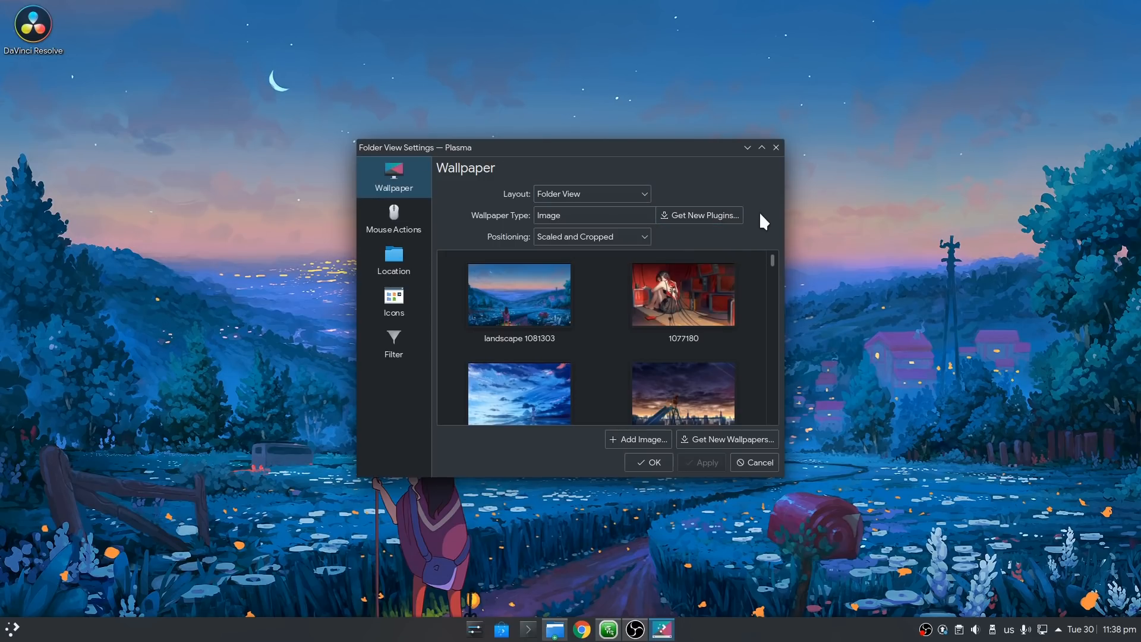
{"action": "mouse_move", "coordinate": [630, 162]}
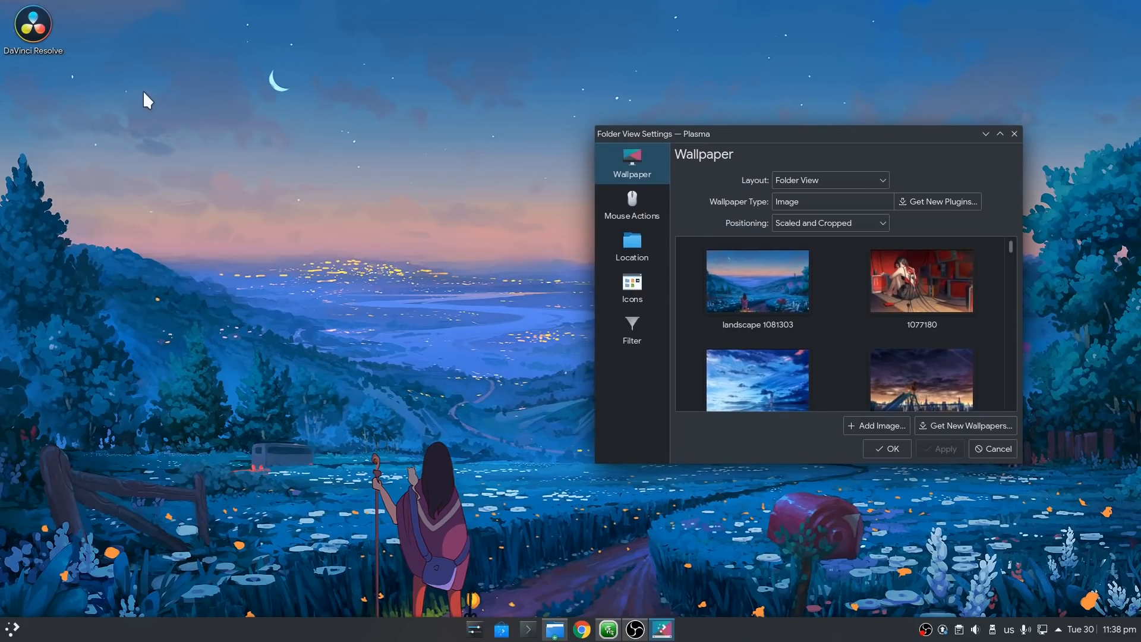
{"action": "mouse_move", "coordinate": [202, 115]}
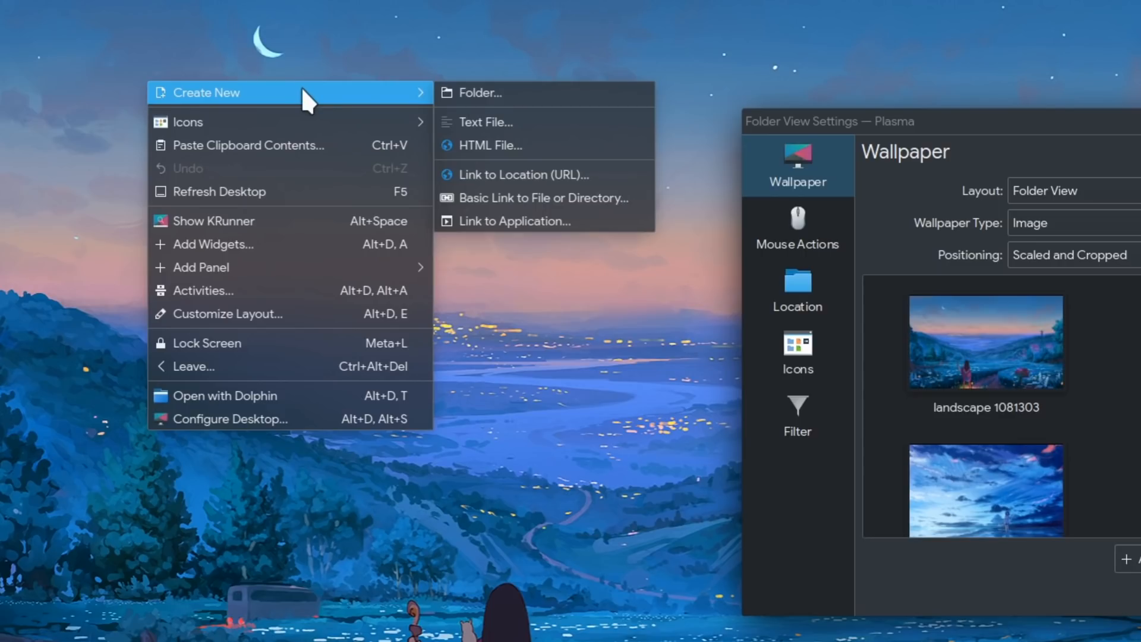
{"action": "mouse_move", "coordinate": [545, 93]}
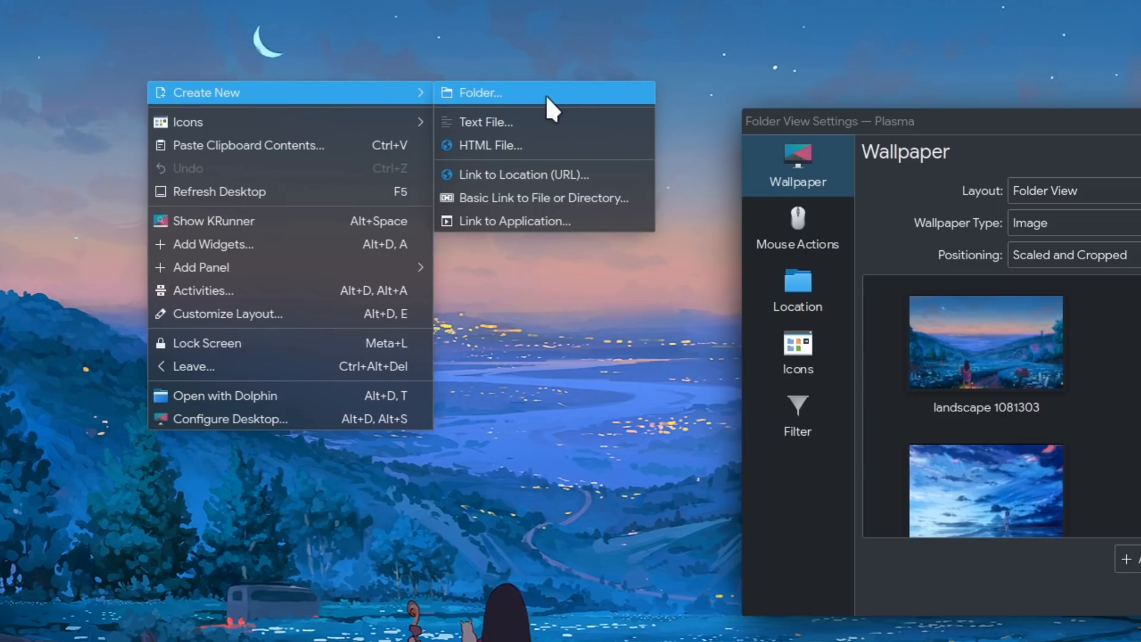
{"action": "mouse_move", "coordinate": [566, 121]}
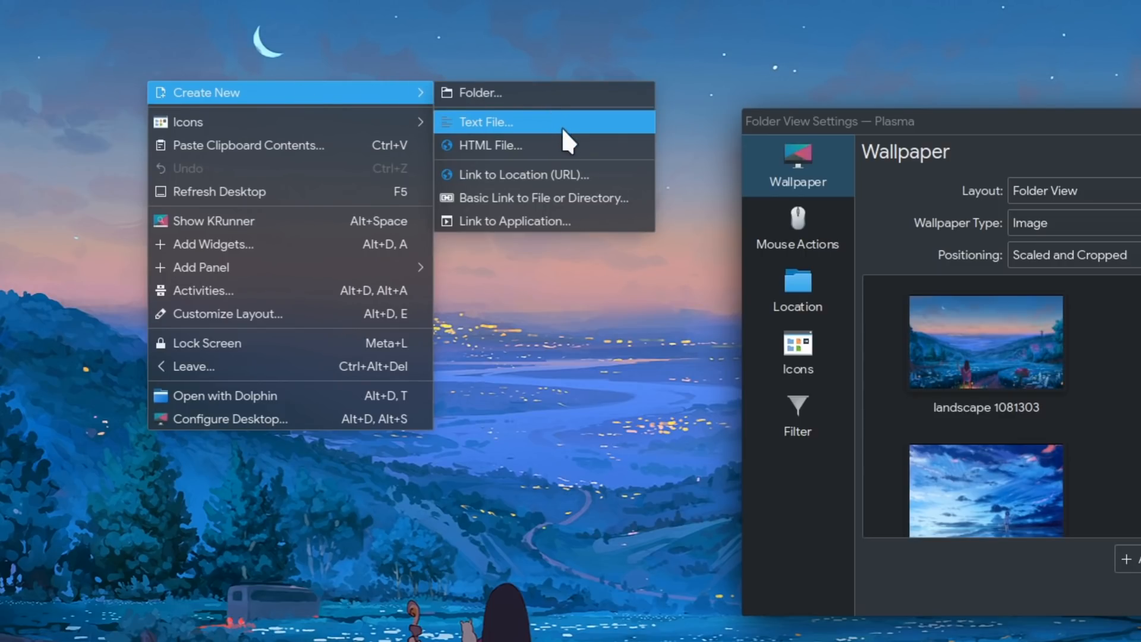
{"action": "mouse_move", "coordinate": [575, 145]}
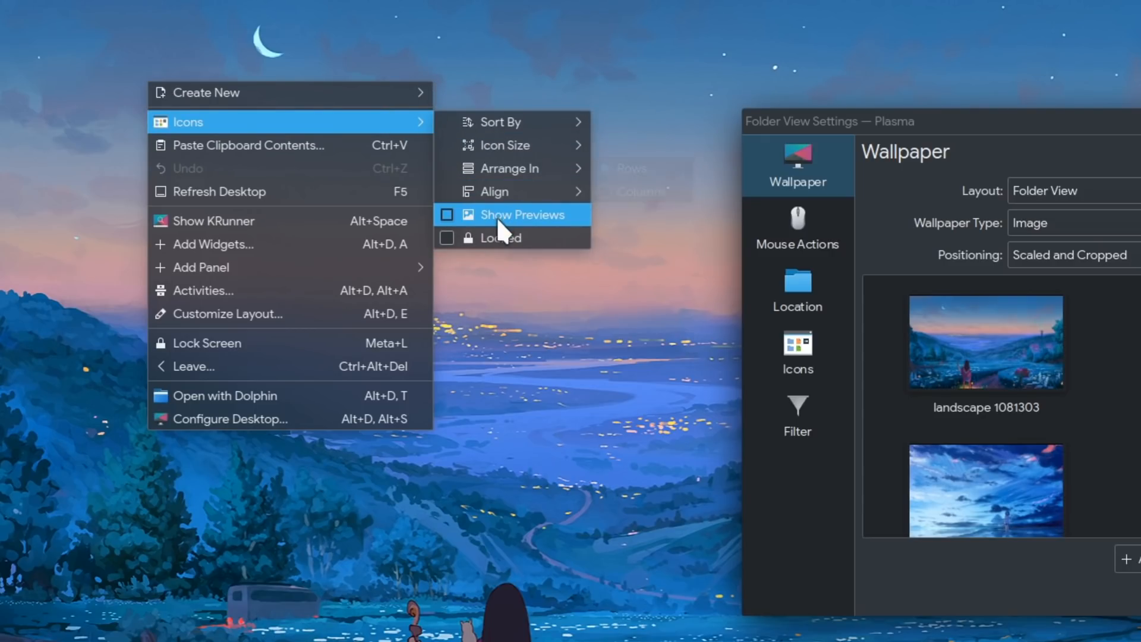
{"action": "mouse_move", "coordinate": [511, 168]}
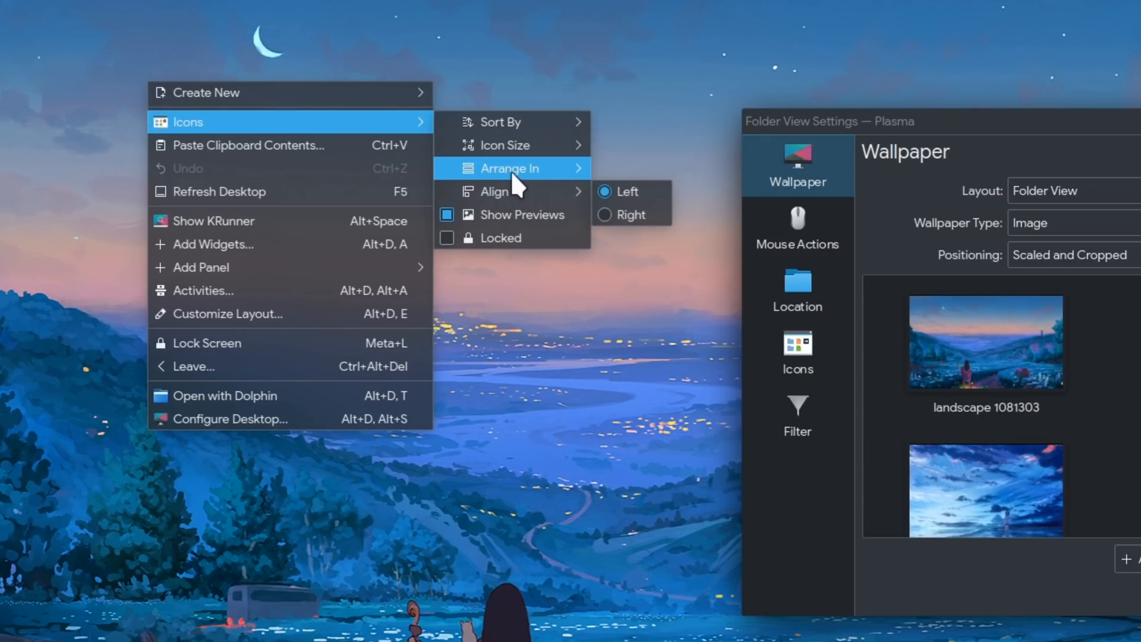
{"action": "mouse_move", "coordinate": [357, 152]}
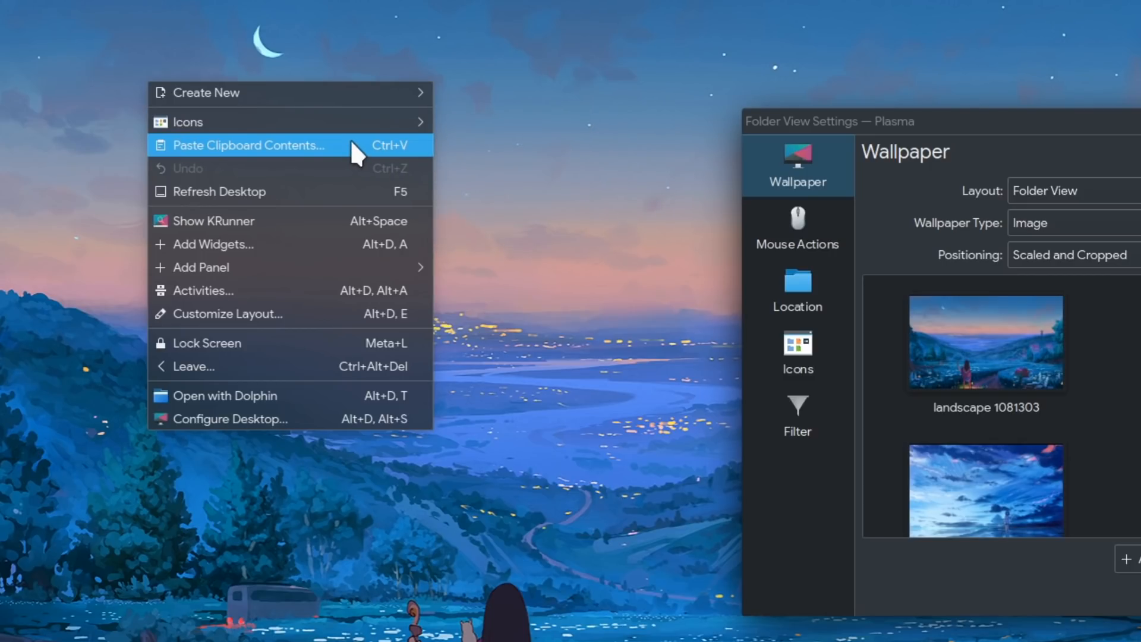
{"action": "mouse_move", "coordinate": [355, 179]}
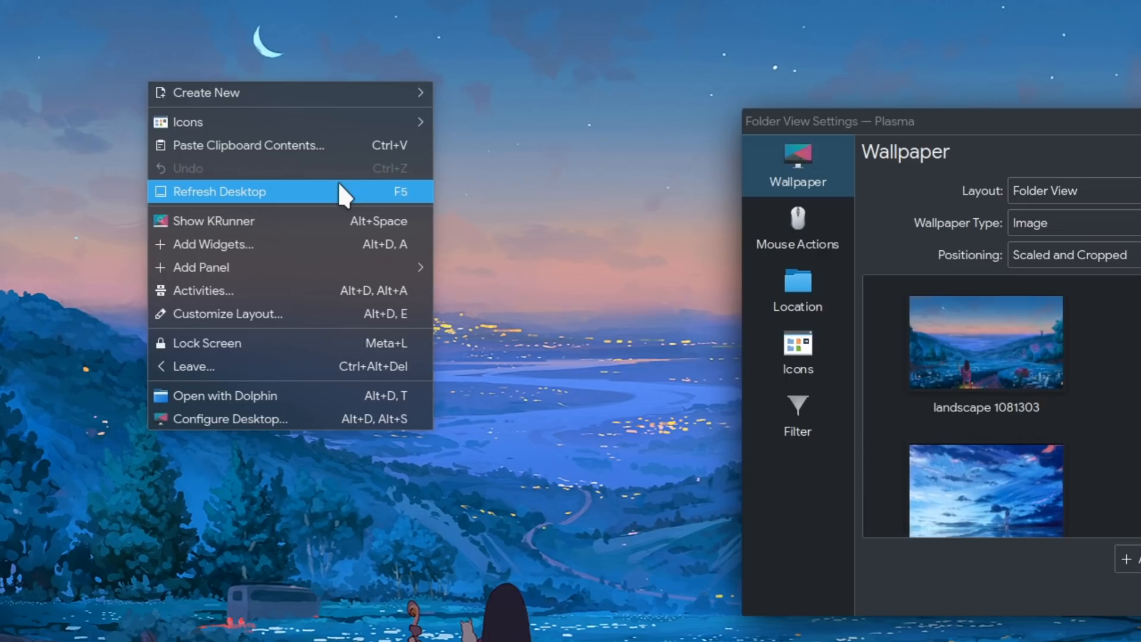
{"action": "mouse_move", "coordinate": [324, 396]}
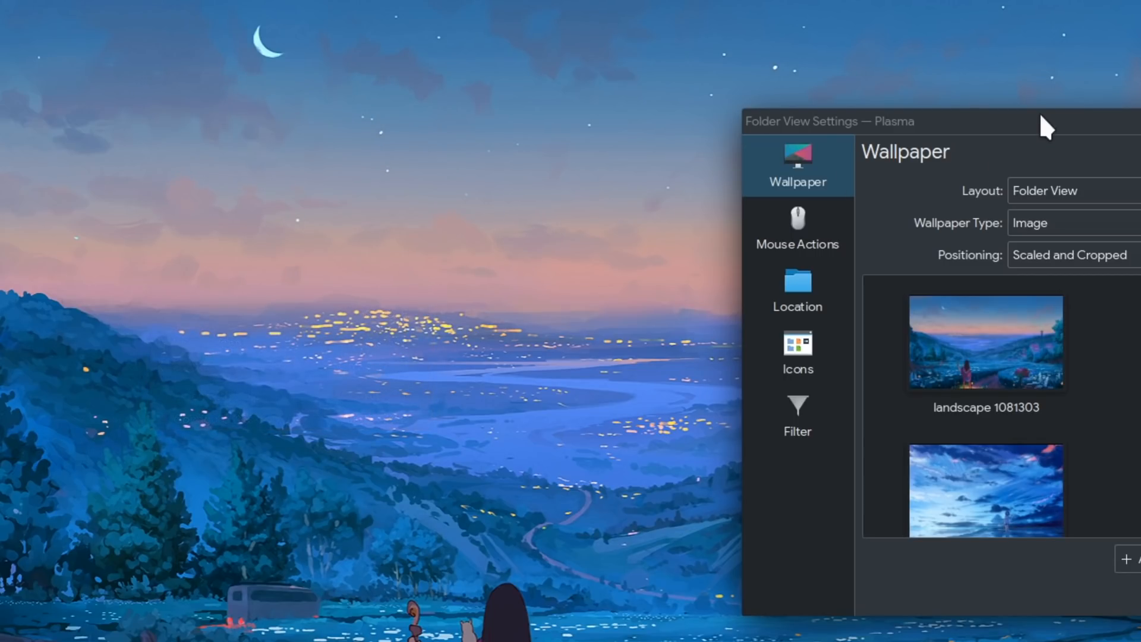
Set Layout back to Desktop, apply it, and close Desktop Settings with Cancel.
{"action": "left_click", "coordinate": [546, 106]}
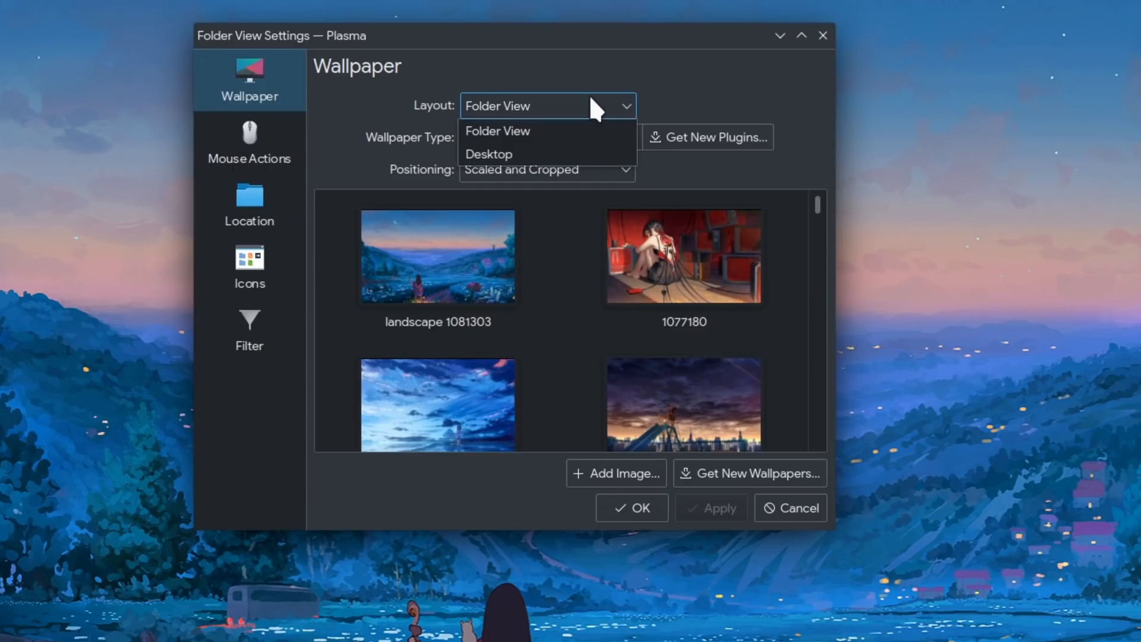
{"action": "left_click", "coordinate": [489, 153]}
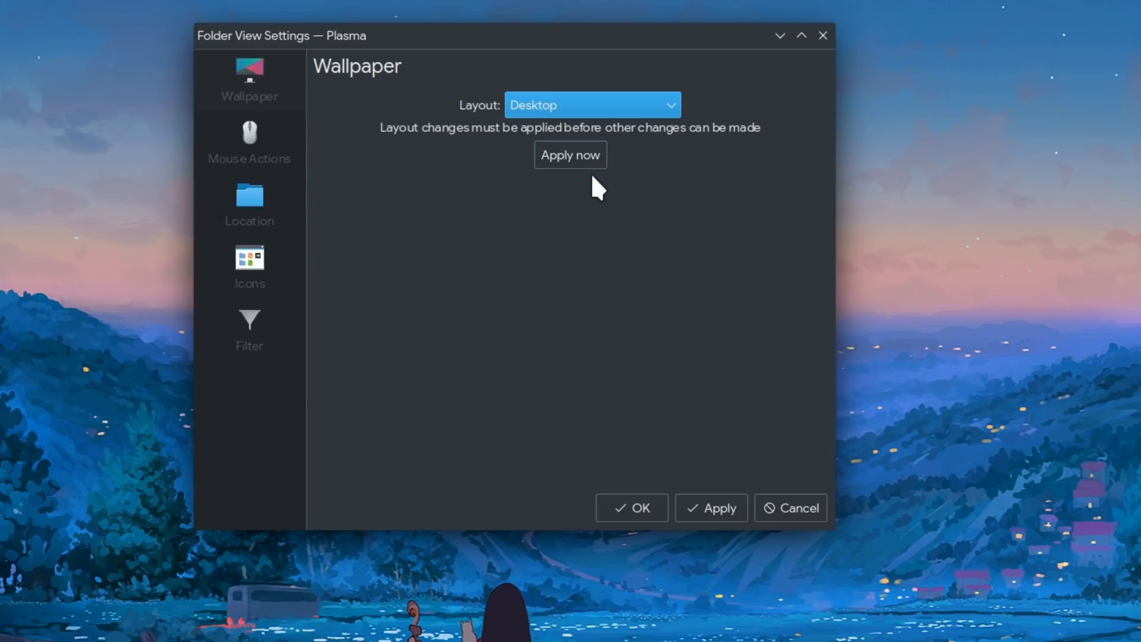
{"action": "mouse_move", "coordinate": [720, 507]}
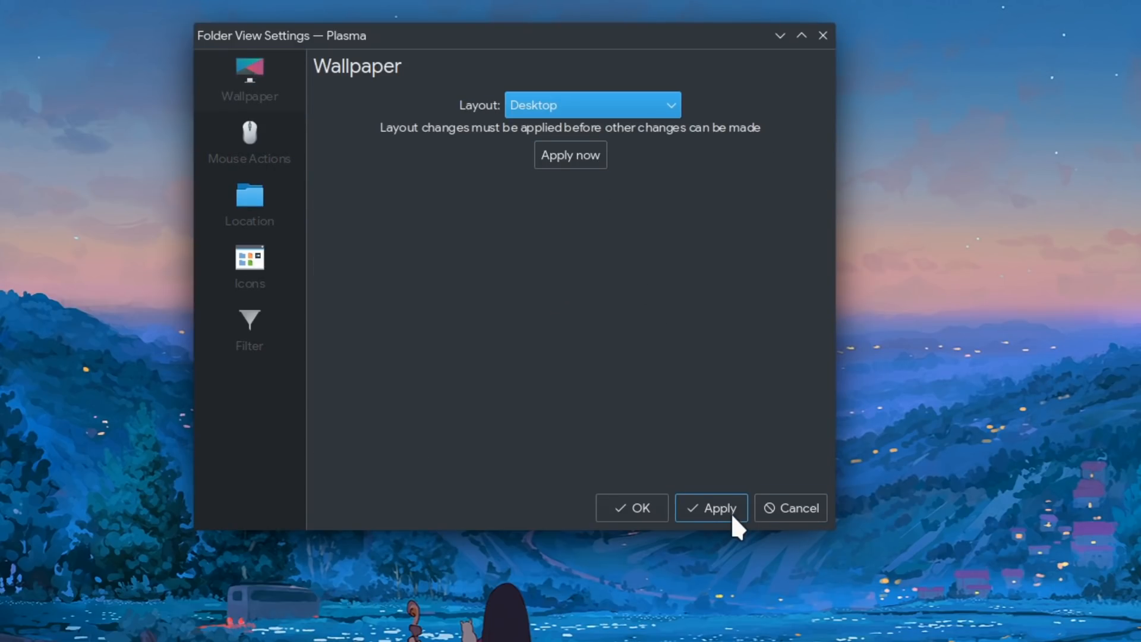
{"action": "mouse_move", "coordinate": [604, 322]}
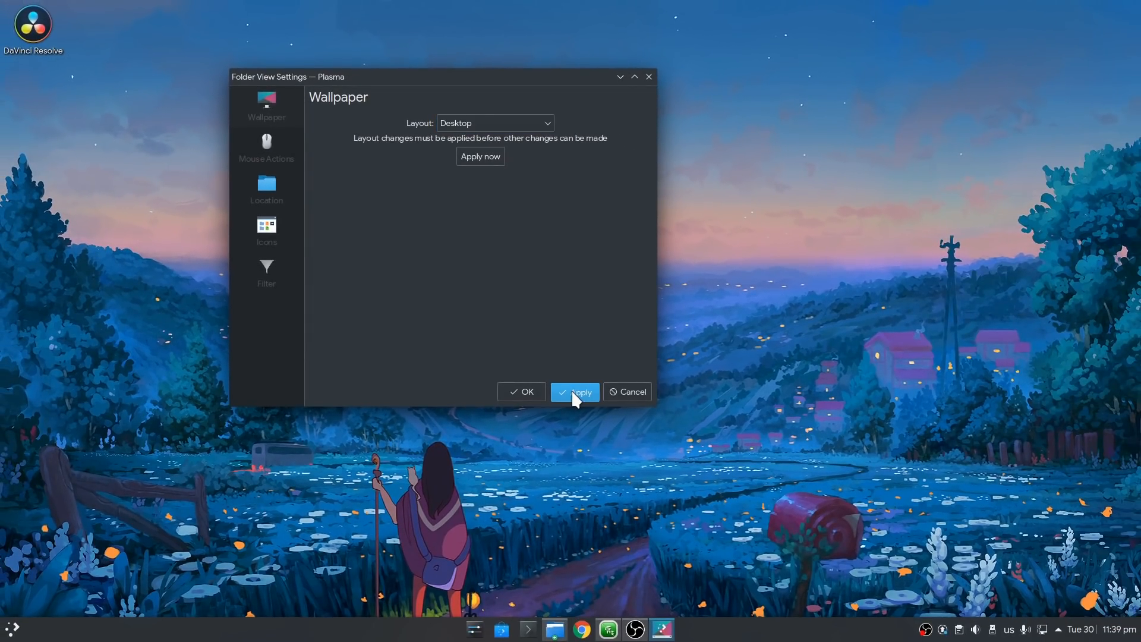
{"action": "left_click", "coordinate": [575, 392]}
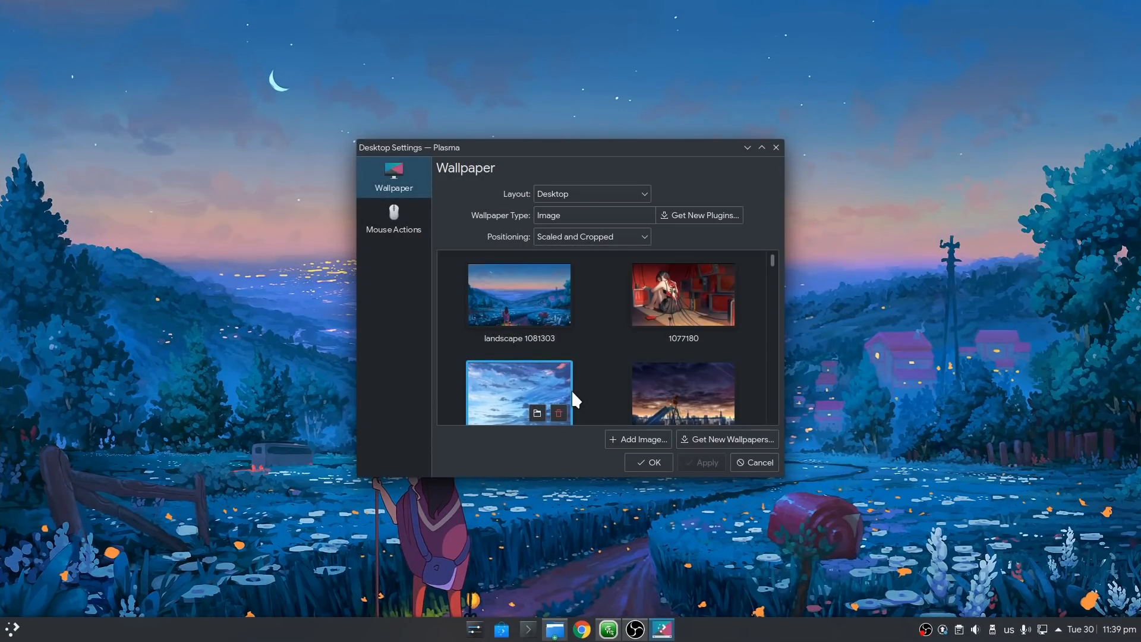
{"action": "mouse_move", "coordinate": [647, 453]}
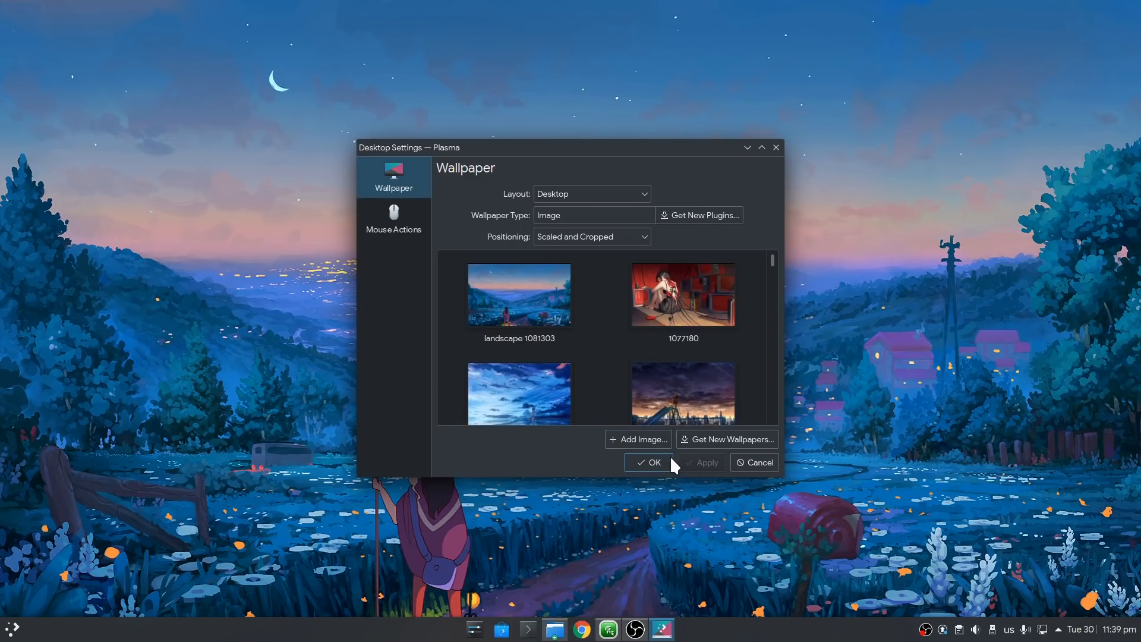
{"action": "mouse_move", "coordinate": [754, 463]}
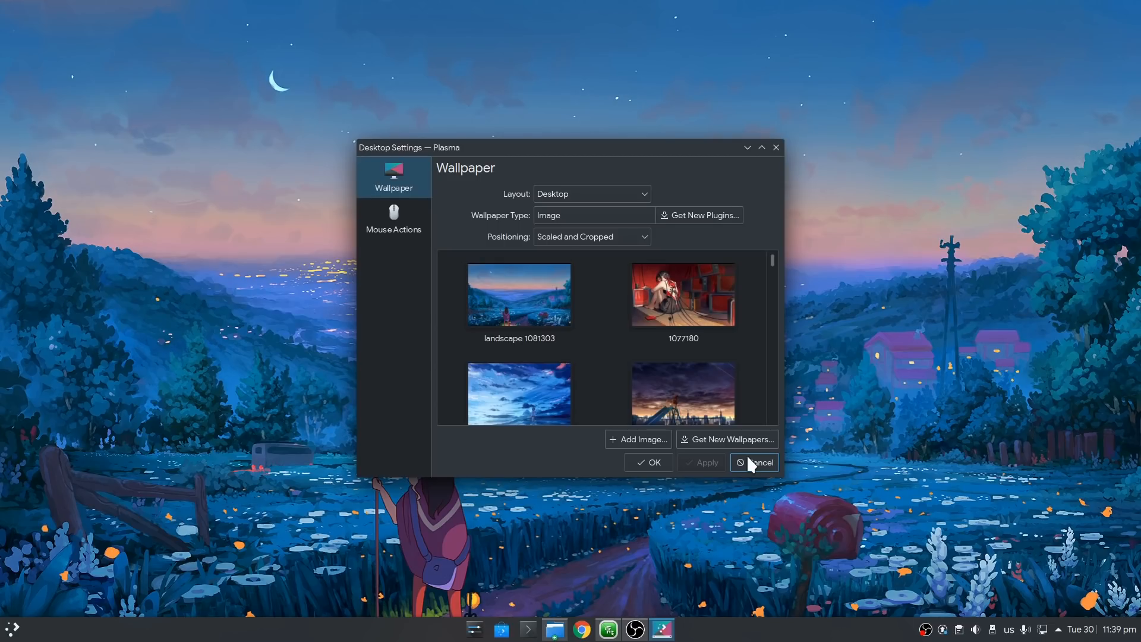
{"action": "left_click", "coordinate": [755, 463]}
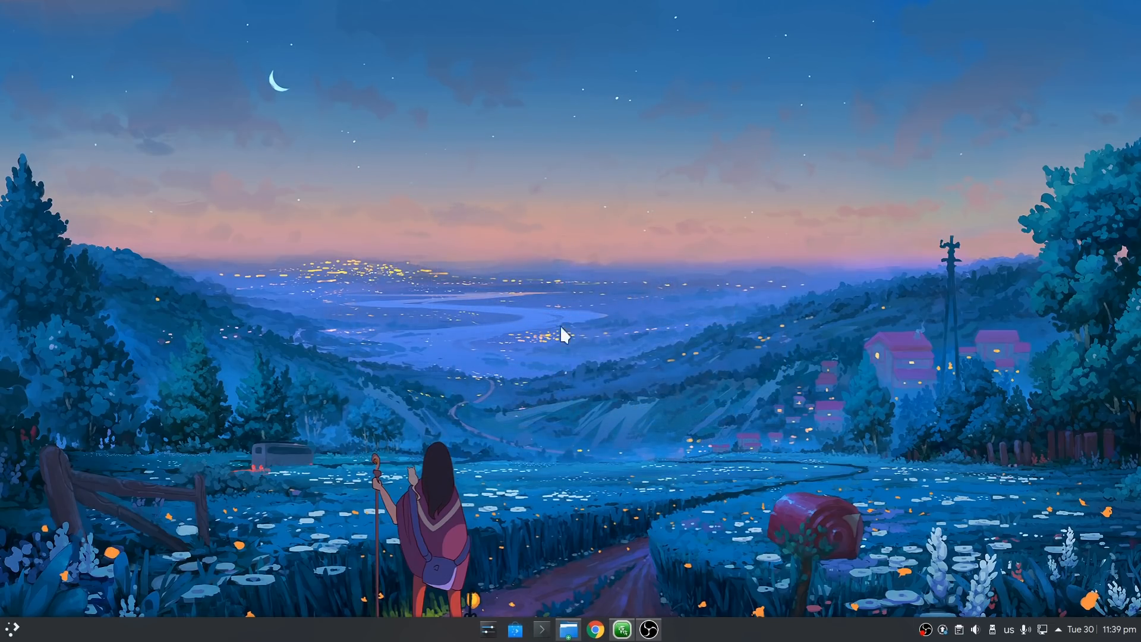
{"action": "mouse_move", "coordinate": [453, 304]}
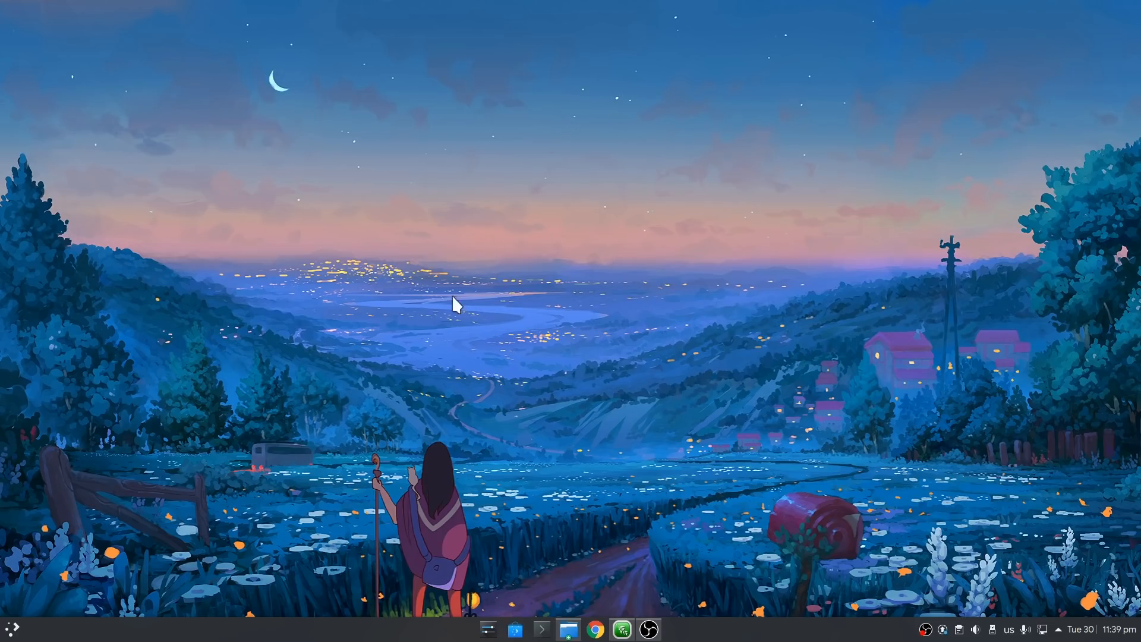
{"action": "mouse_move", "coordinate": [516, 384]}
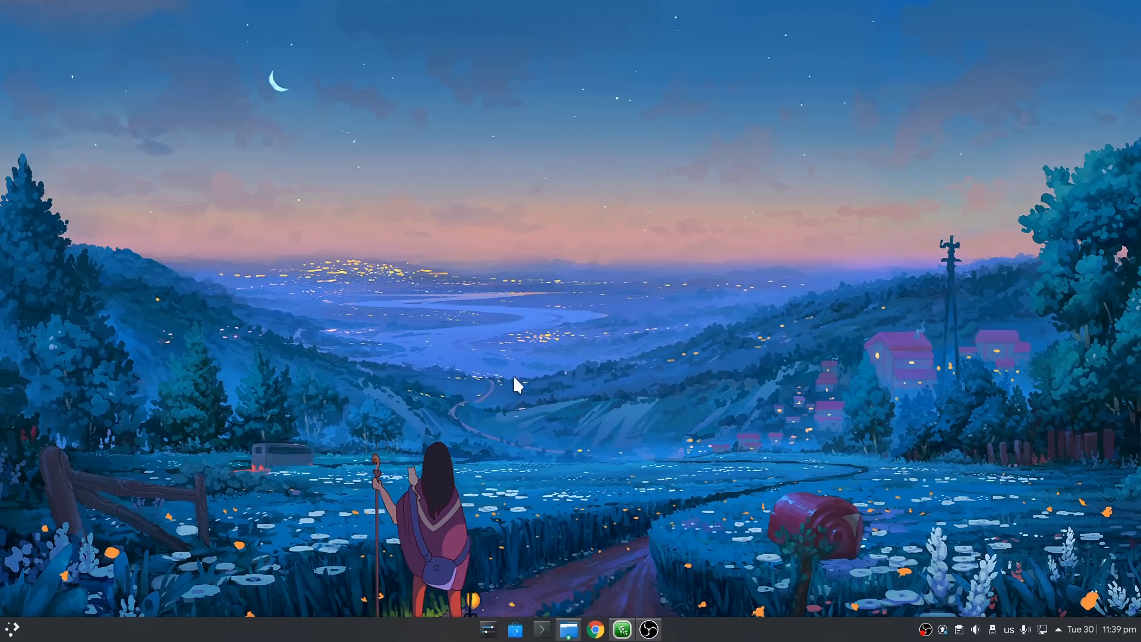
{"action": "mouse_move", "coordinate": [442, 318]}
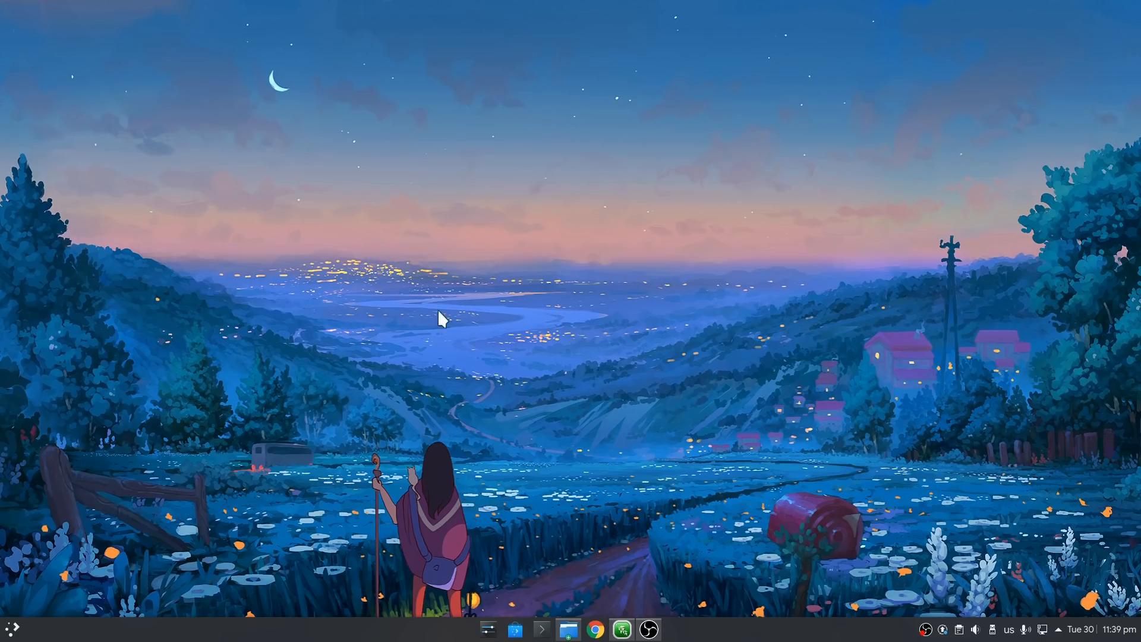
{"action": "mouse_move", "coordinate": [755, 385]}
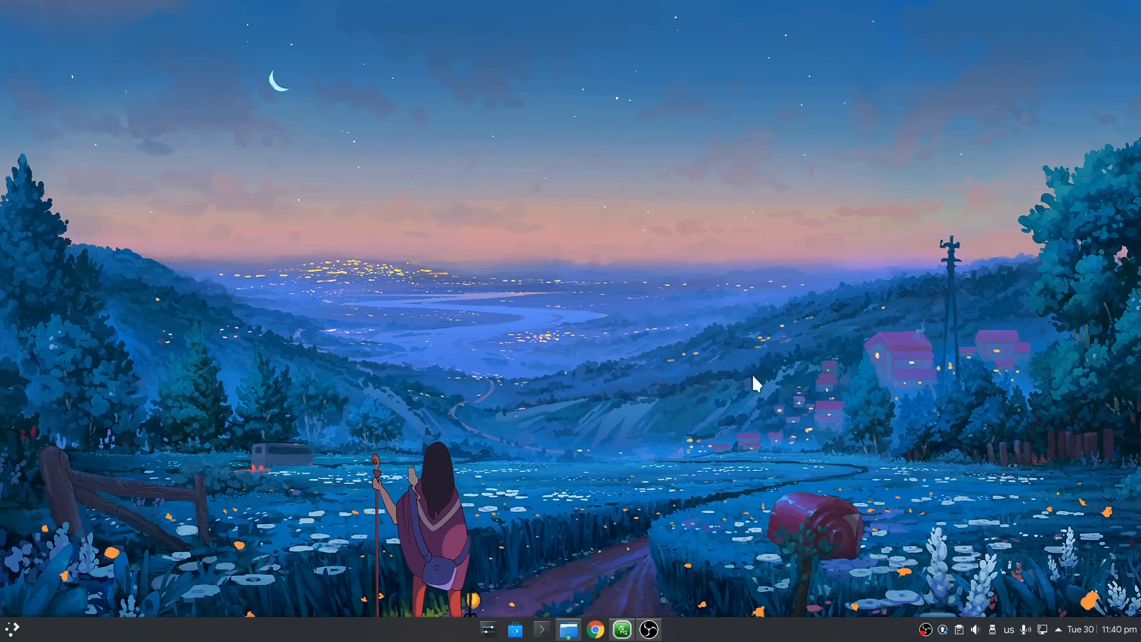
{"action": "mouse_move", "coordinate": [454, 304]}
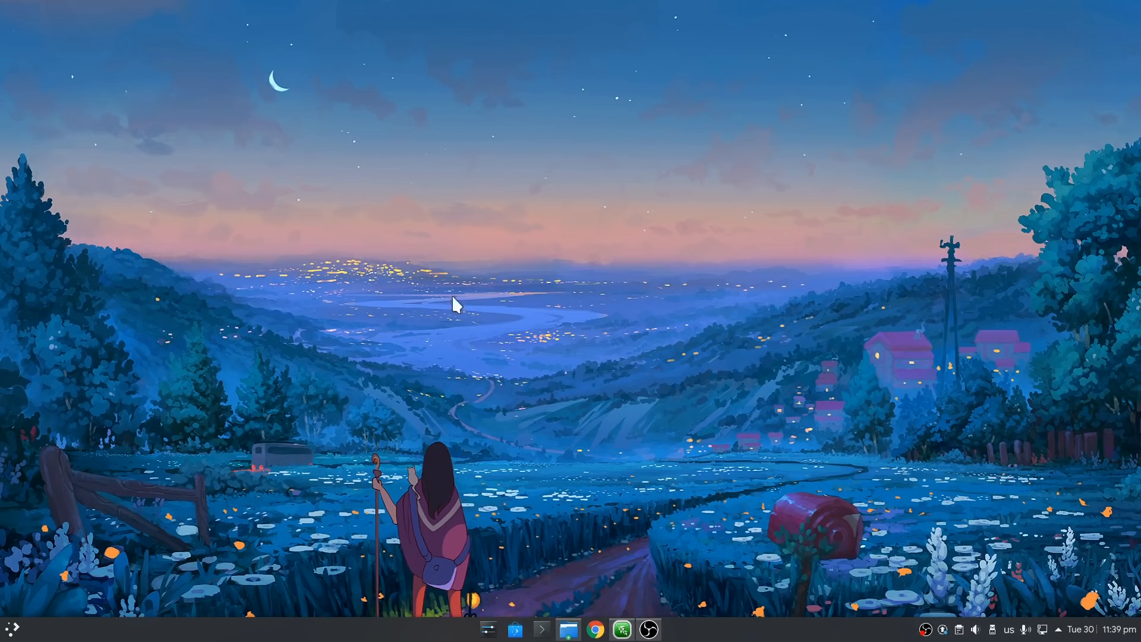
{"action": "mouse_move", "coordinate": [486, 373]}
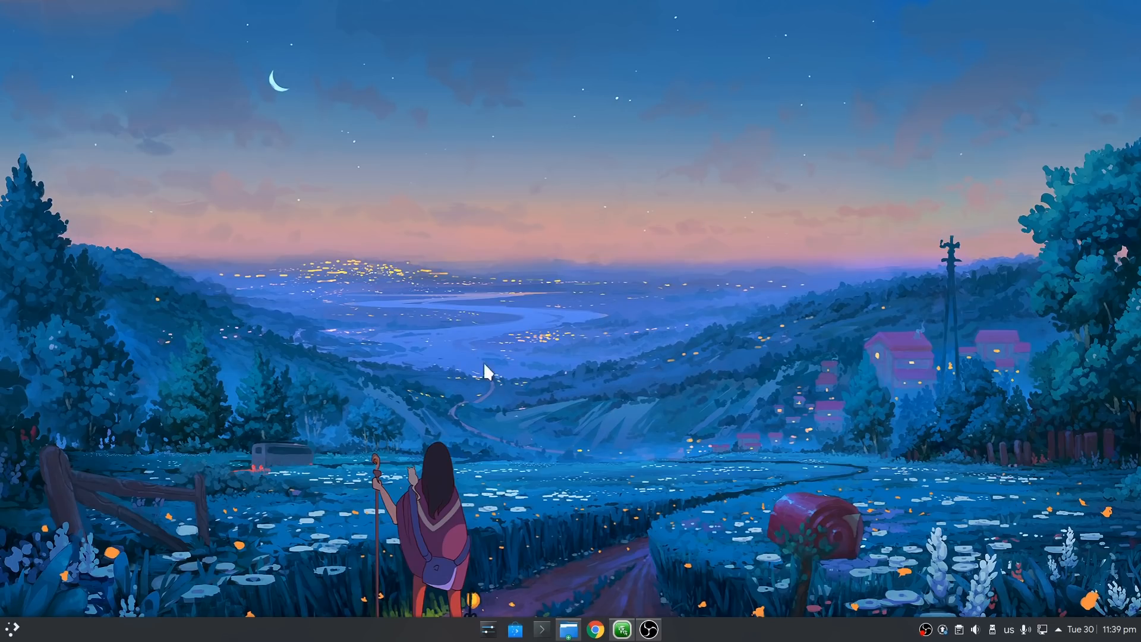
{"action": "mouse_move", "coordinate": [421, 287]}
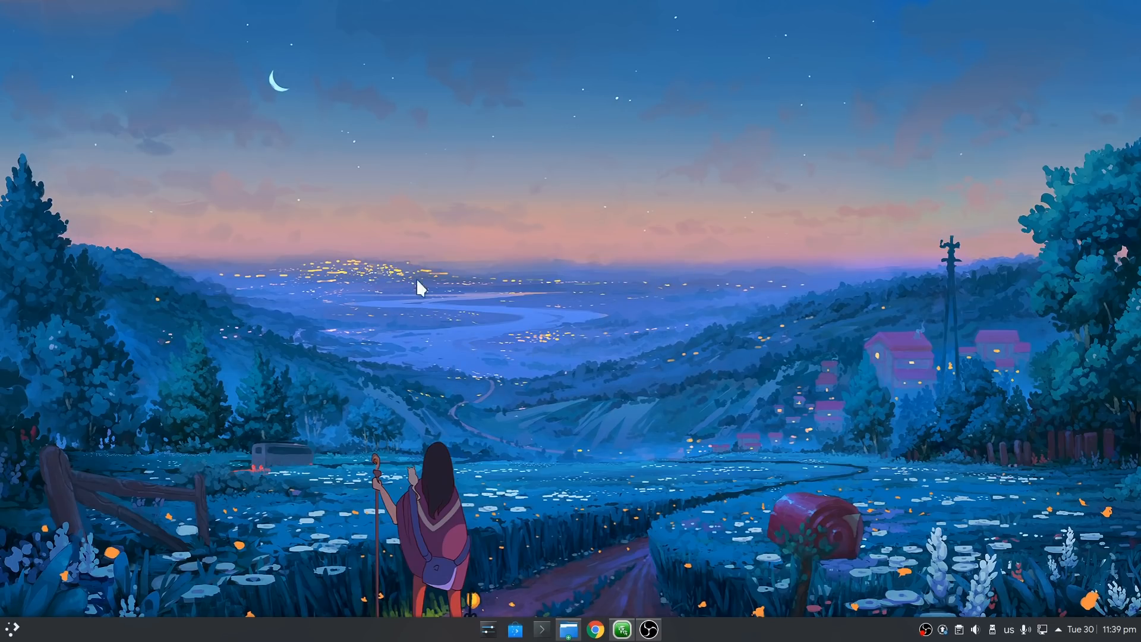
{"action": "mouse_move", "coordinate": [721, 253]}
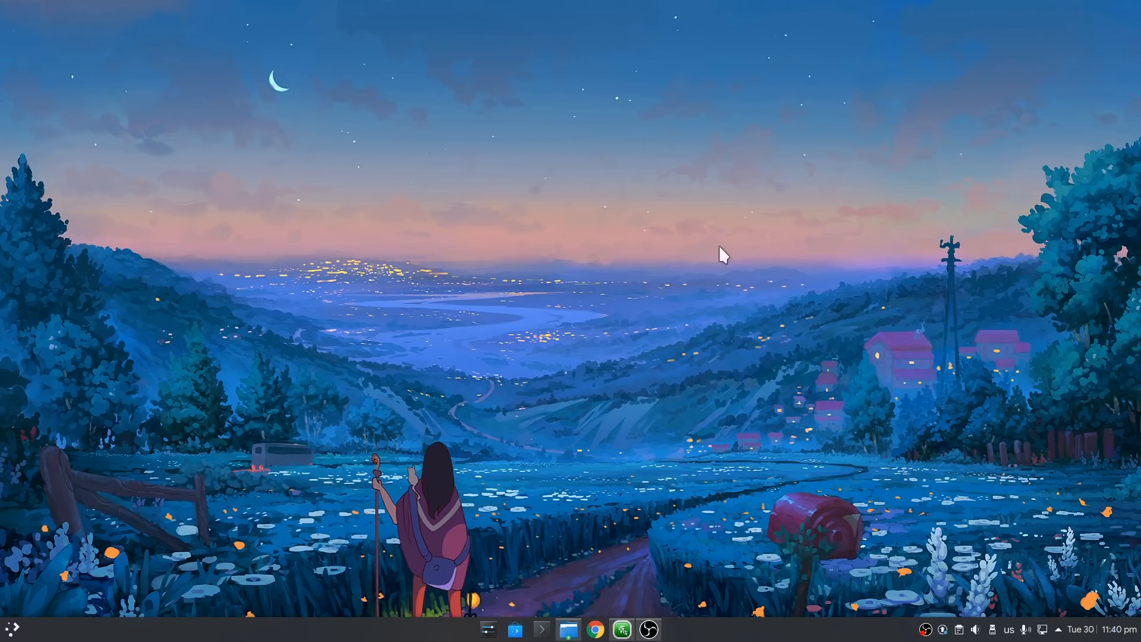
{"action": "mouse_move", "coordinate": [299, 202]}
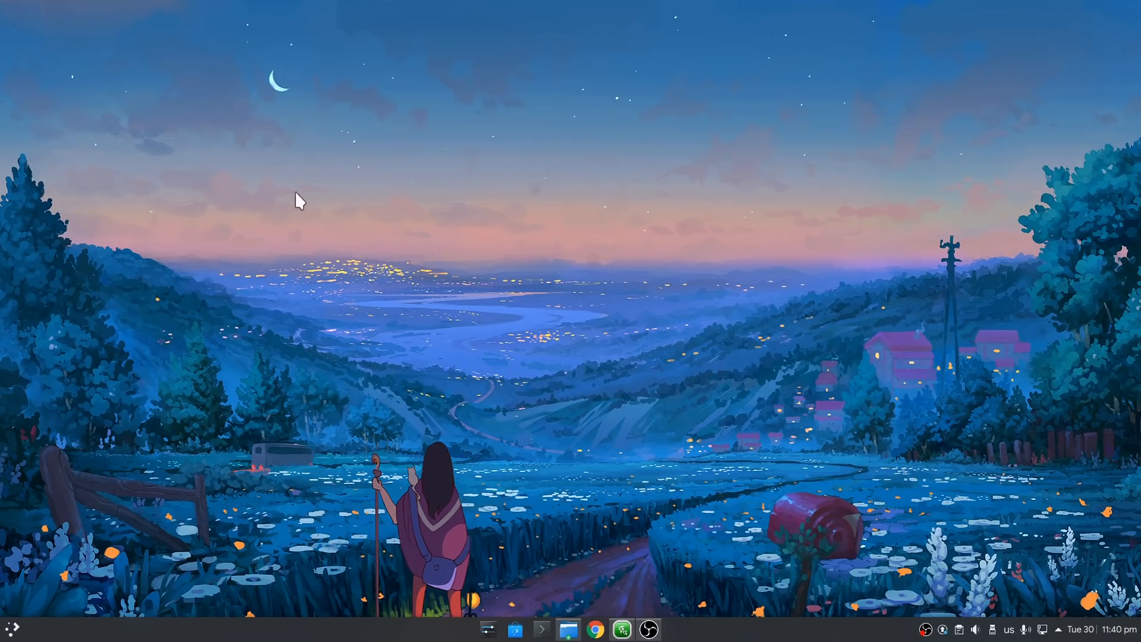
{"action": "mouse_move", "coordinate": [750, 286]}
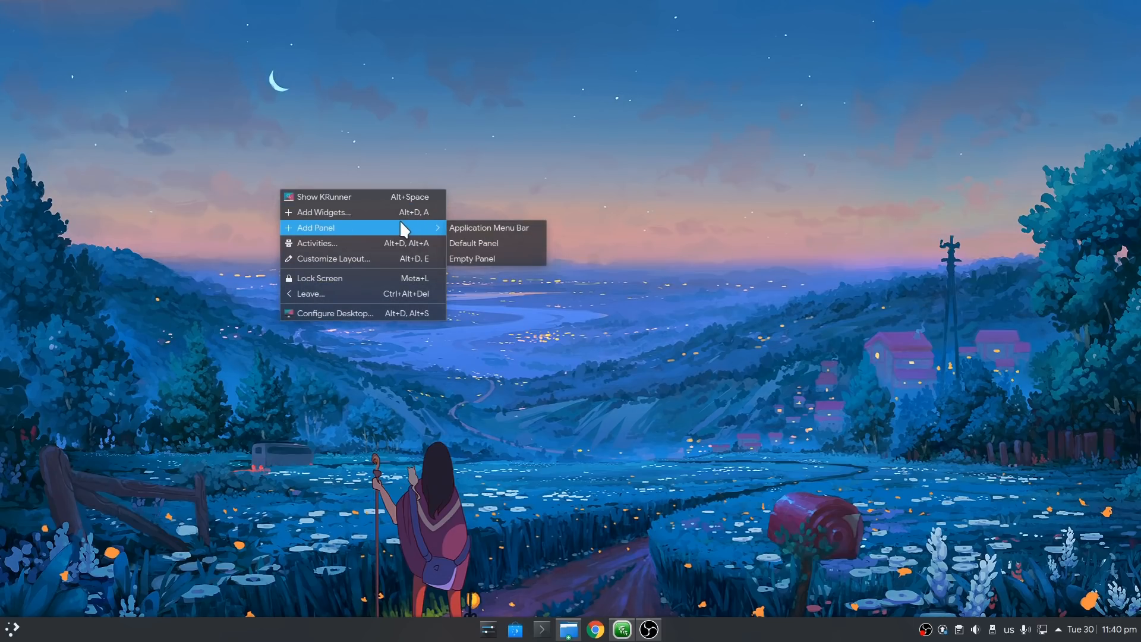
Dismiss the desktop menu and bring the OBS window forward from the taskbar.
{"action": "left_click", "coordinate": [620, 166]}
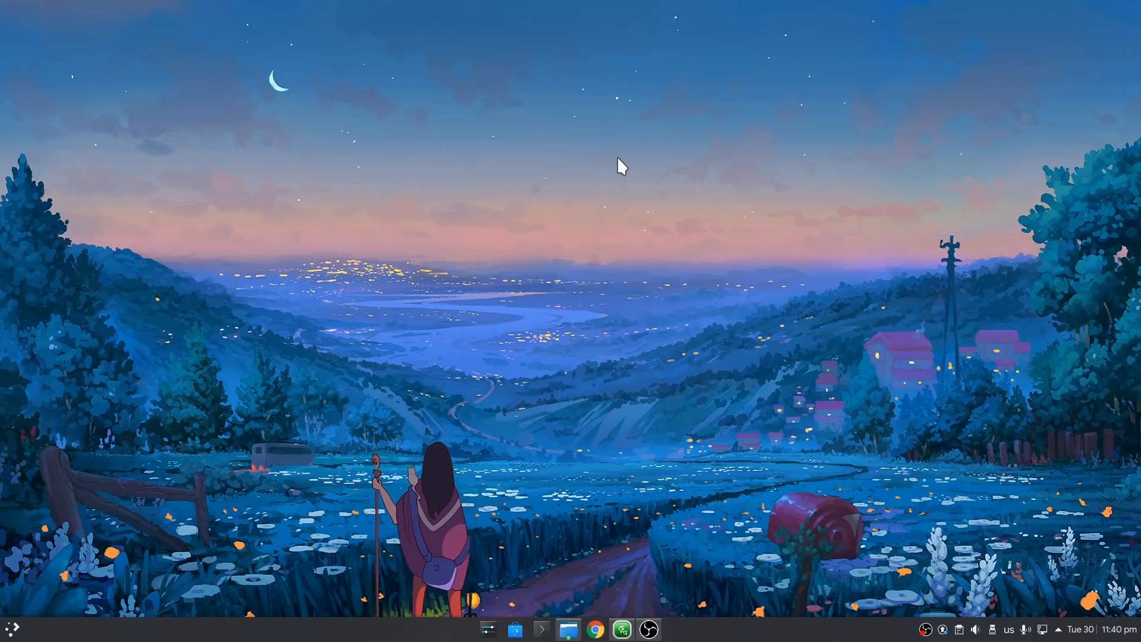
{"action": "left_click", "coordinate": [647, 629]}
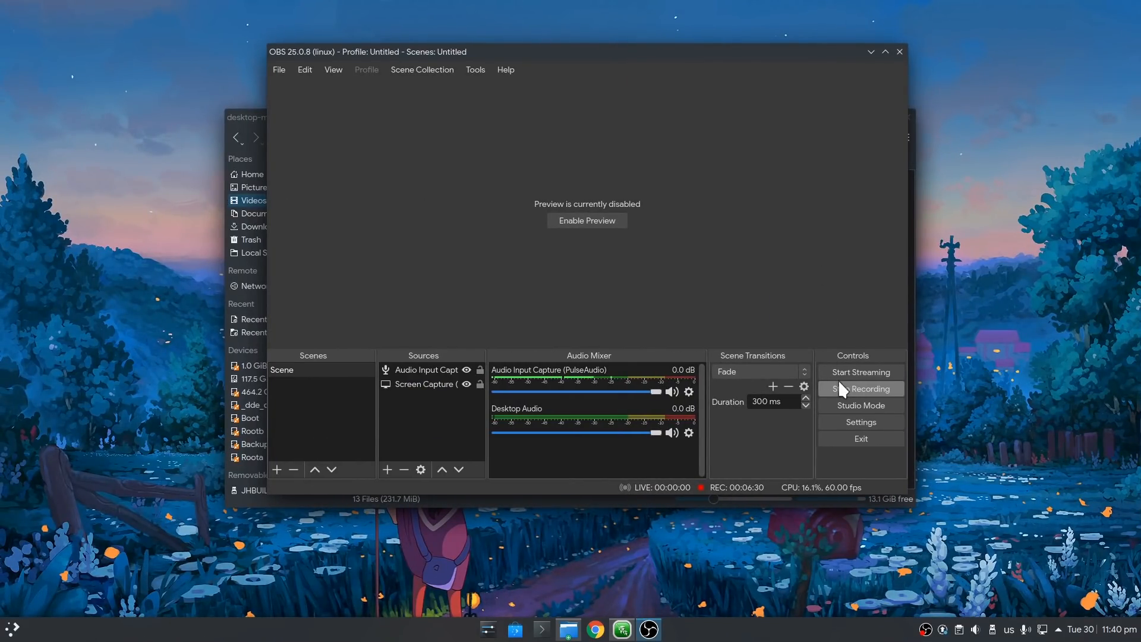